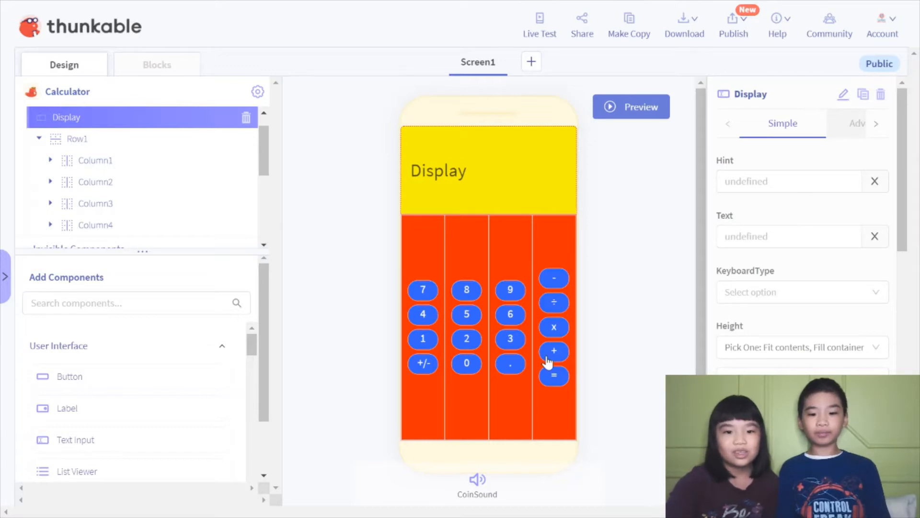
{"action": "mouse_move", "coordinate": [510, 363]}
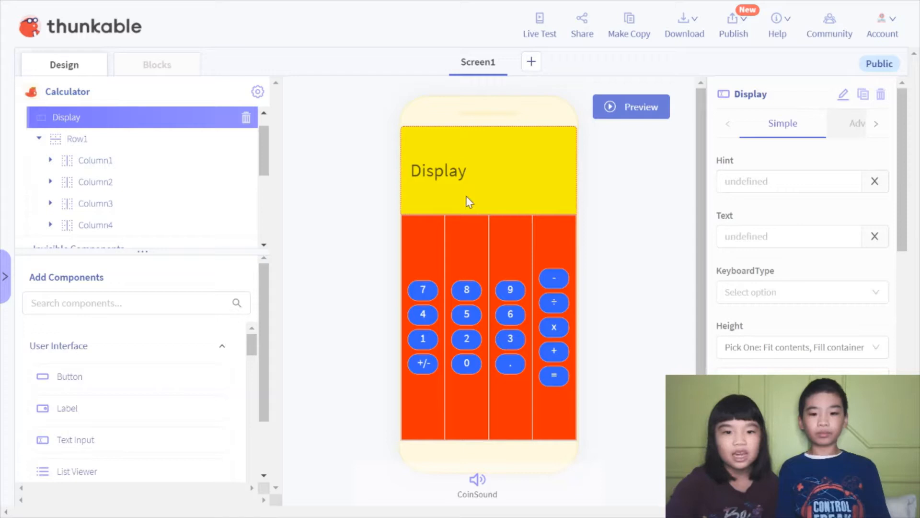
{"action": "mouse_move", "coordinate": [492, 459]}
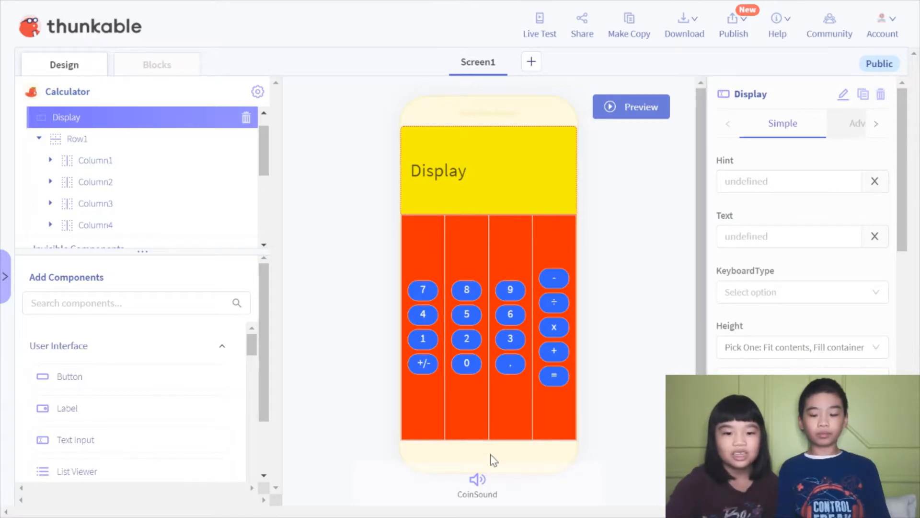
{"action": "mouse_move", "coordinate": [441, 502]}
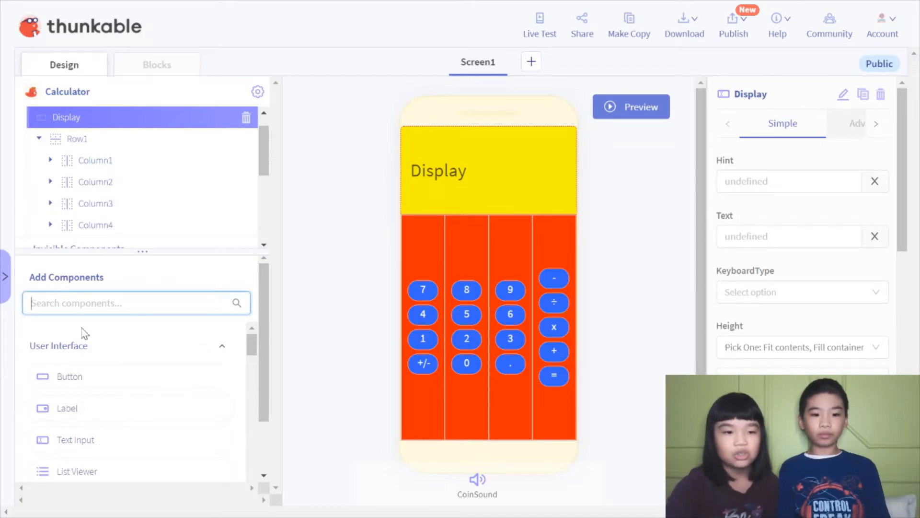
{"action": "mouse_move", "coordinate": [80, 445]}
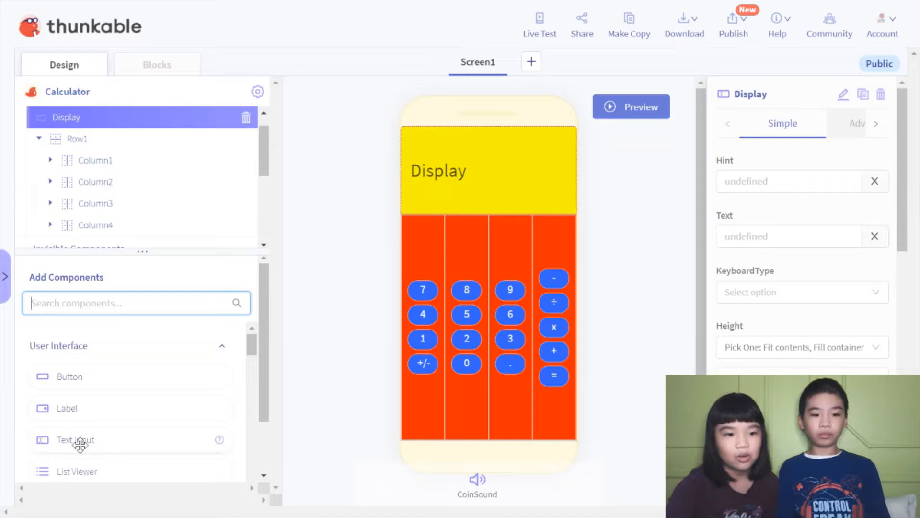
{"action": "mouse_move", "coordinate": [110, 184]}
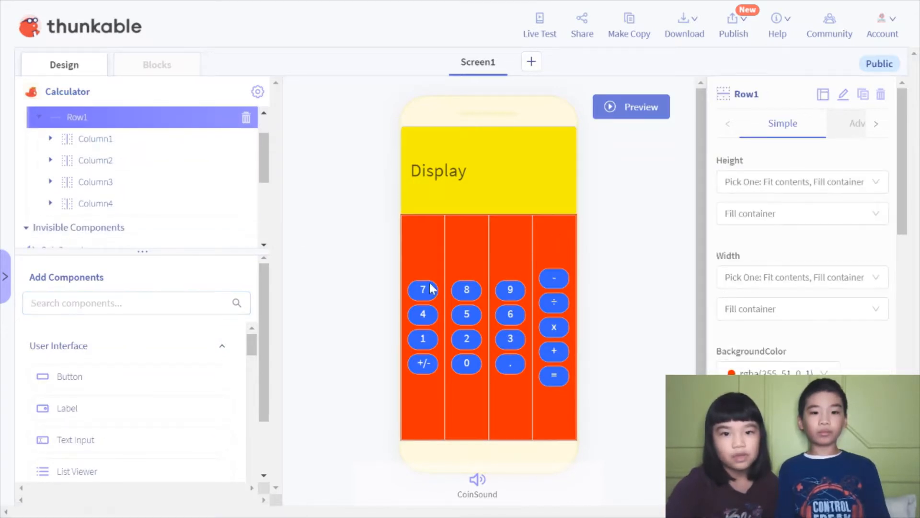
{"action": "mouse_move", "coordinate": [528, 210]}
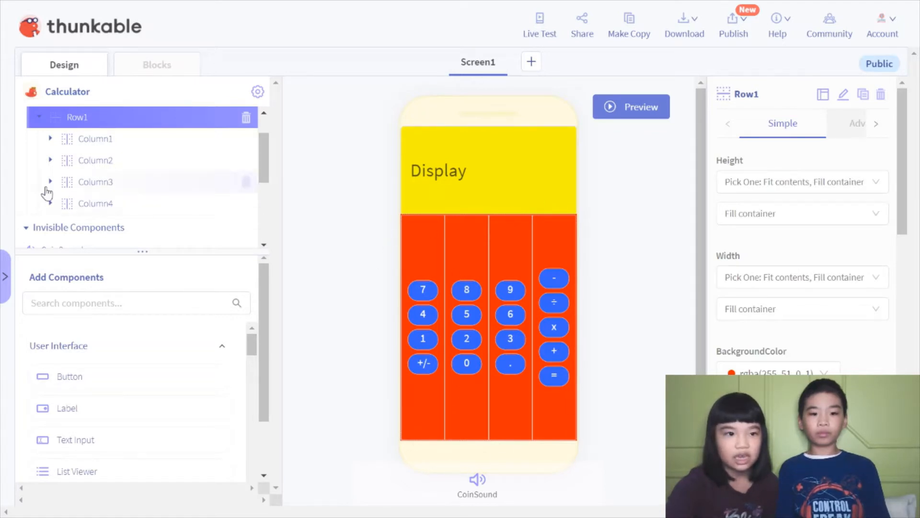
{"action": "mouse_move", "coordinate": [91, 160]}
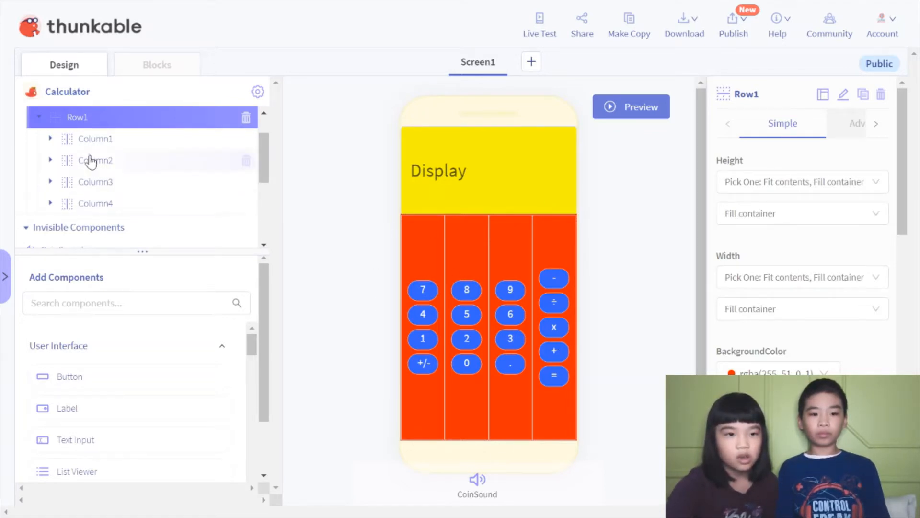
{"action": "mouse_move", "coordinate": [112, 214]}
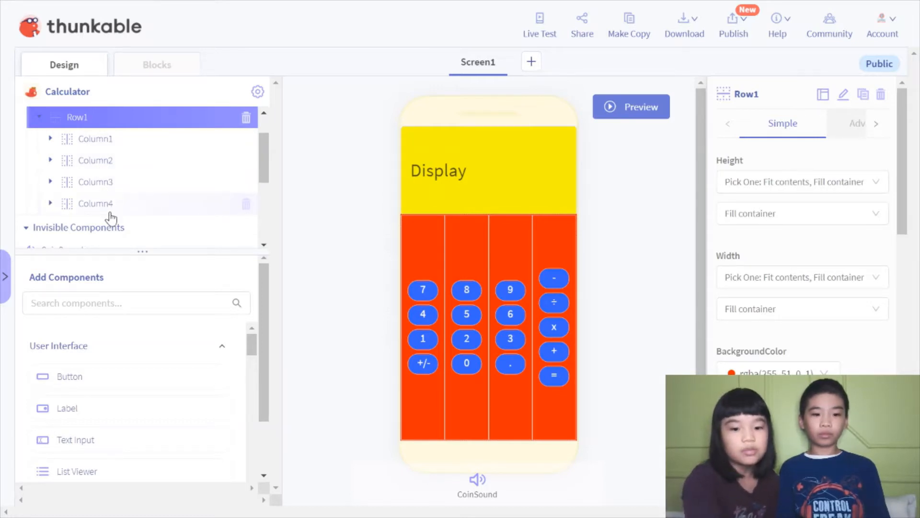
{"action": "mouse_move", "coordinate": [108, 215]}
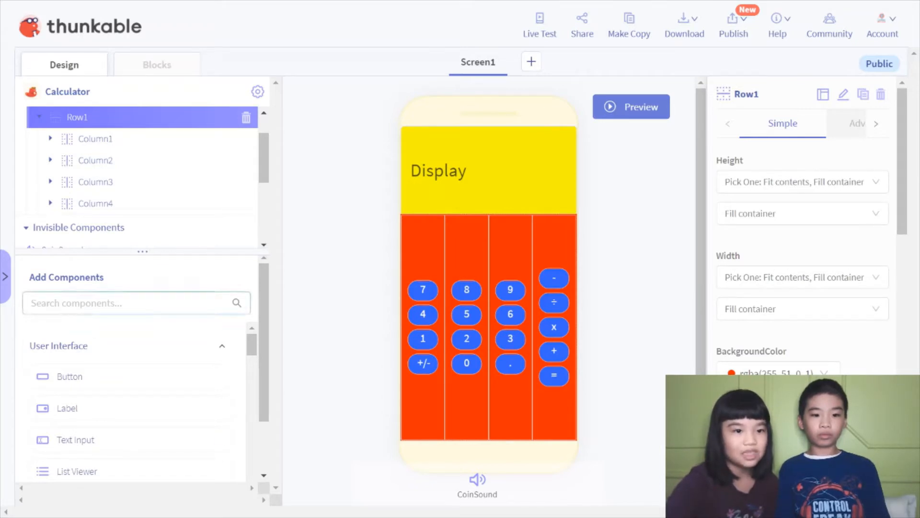
Filter the Add Components search to find the Row layout component
{"action": "type", "text": "c"}
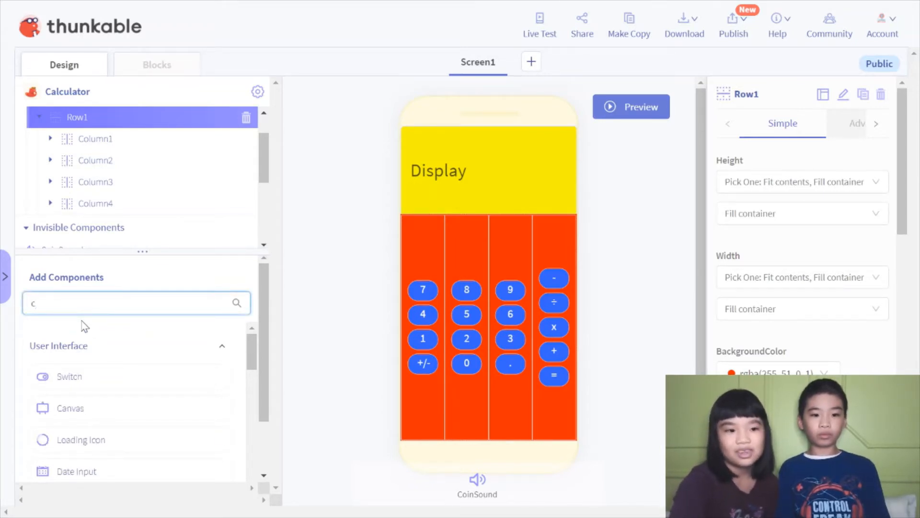
{"action": "type", "text": "ol"}
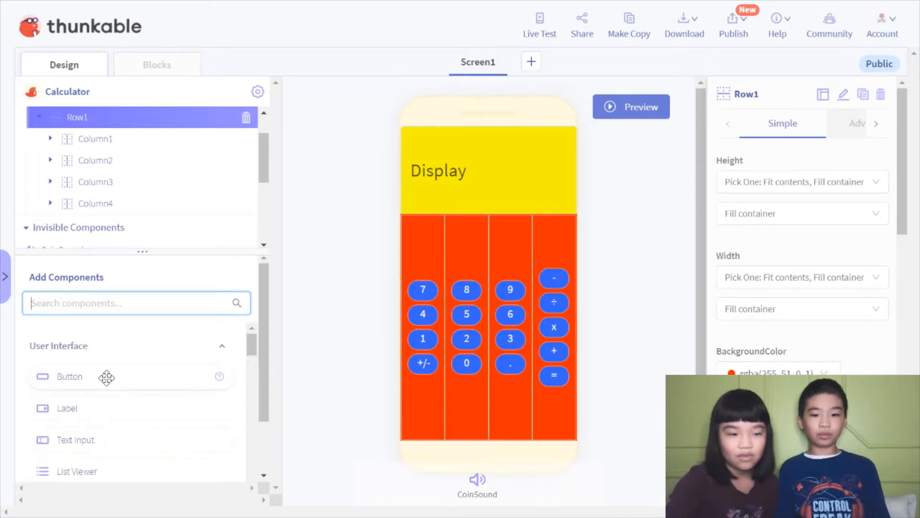
{"action": "type", "text": "ro"}
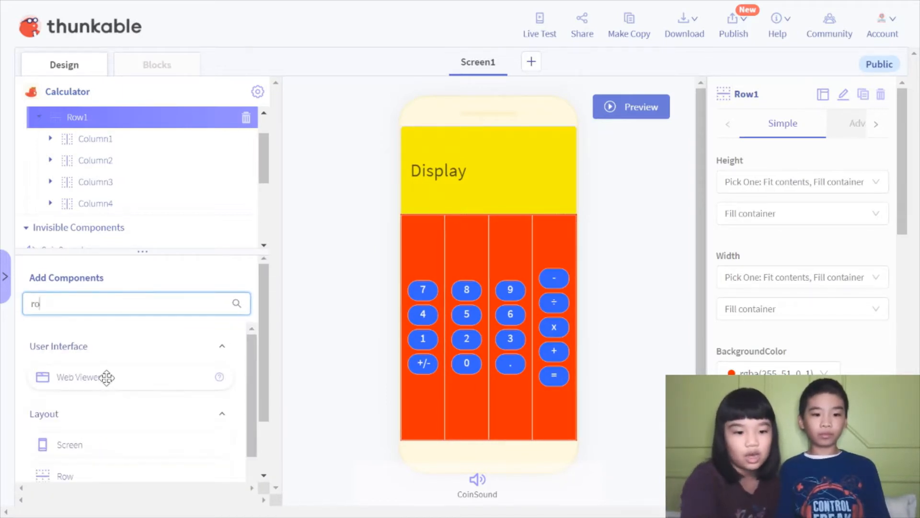
{"action": "type", "text": "w"}
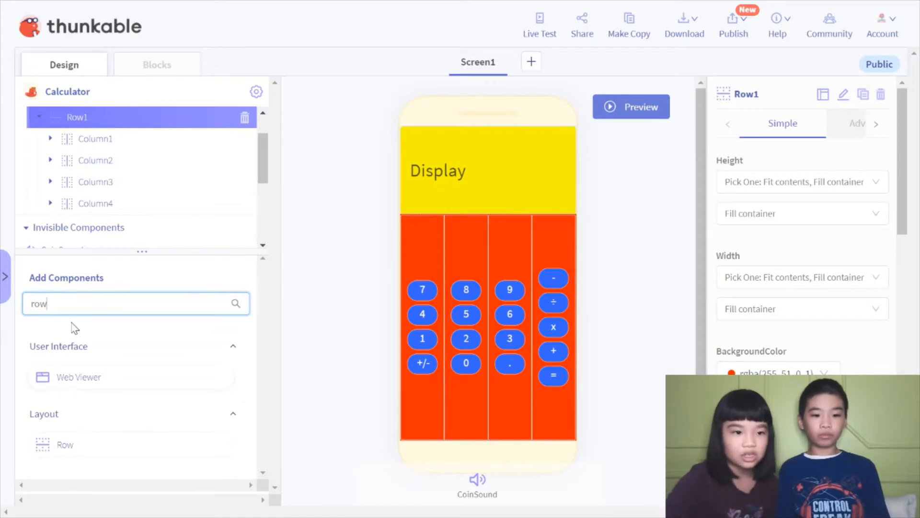
{"action": "mouse_move", "coordinate": [86, 440]}
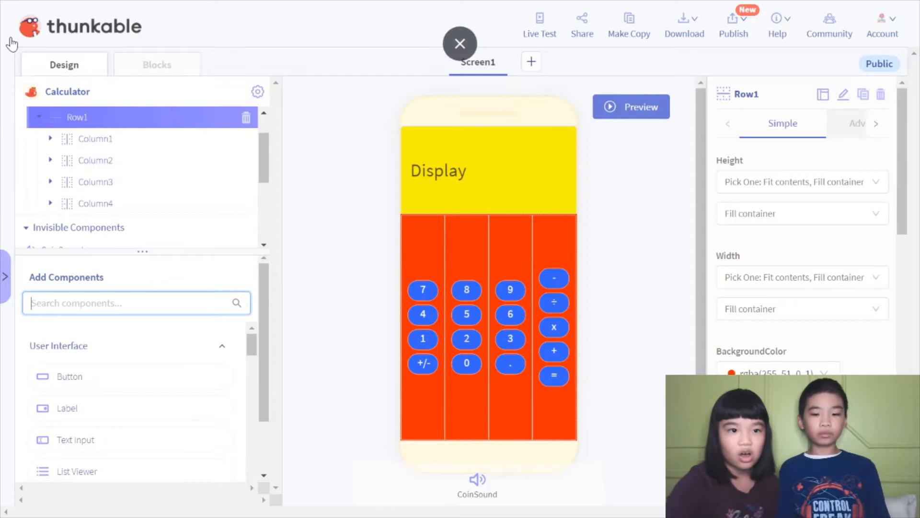
{"action": "left_click", "coordinate": [459, 44]}
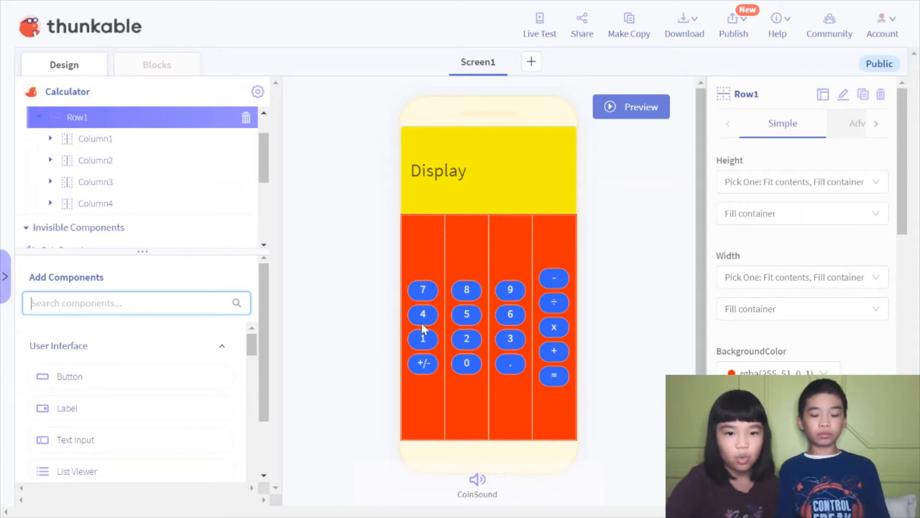
{"action": "mouse_move", "coordinate": [402, 346]}
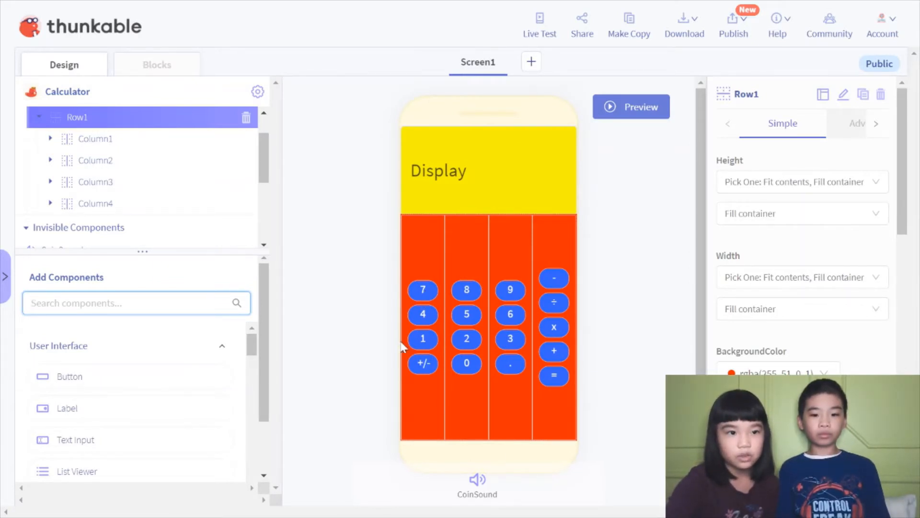
{"action": "mouse_move", "coordinate": [449, 356]}
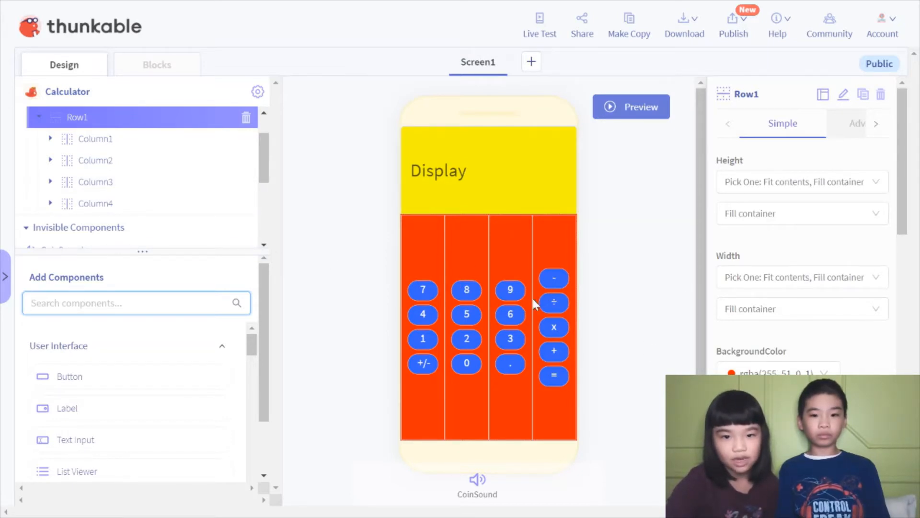
{"action": "mouse_move", "coordinate": [94, 204]}
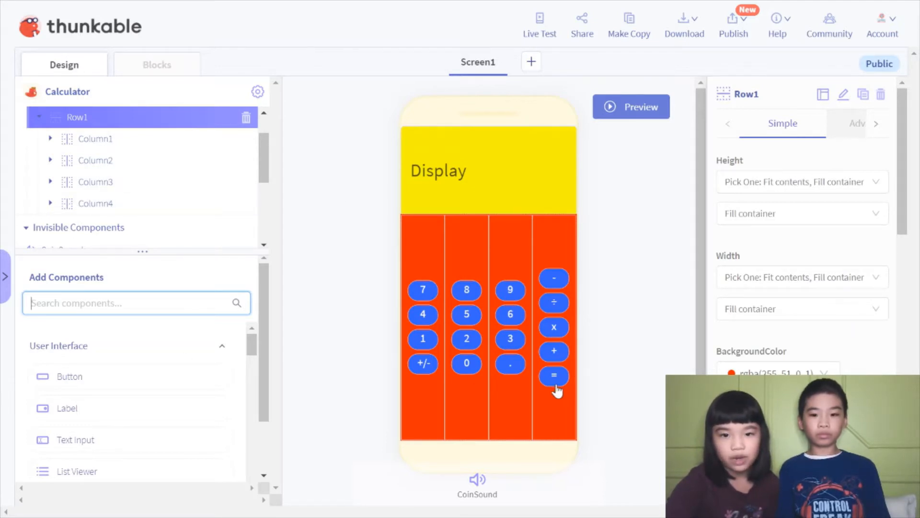
{"action": "mouse_move", "coordinate": [562, 359]}
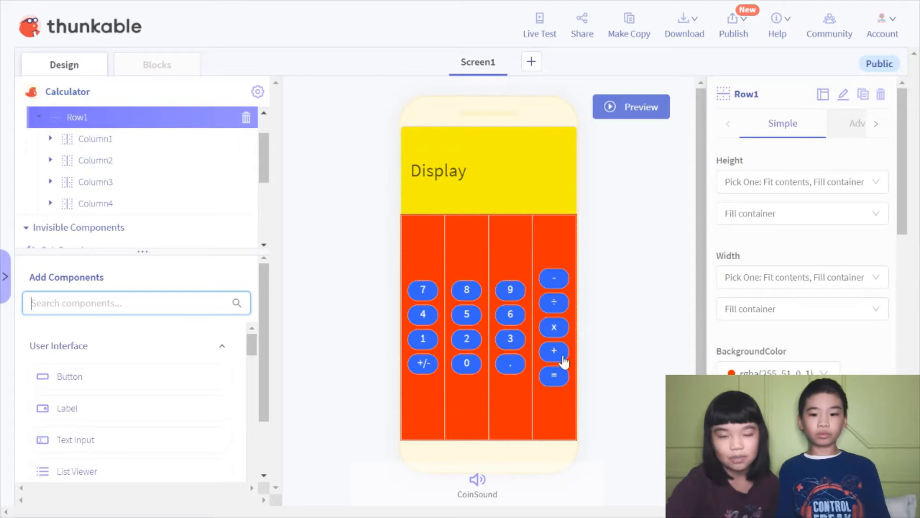
{"action": "mouse_move", "coordinate": [553, 327]}
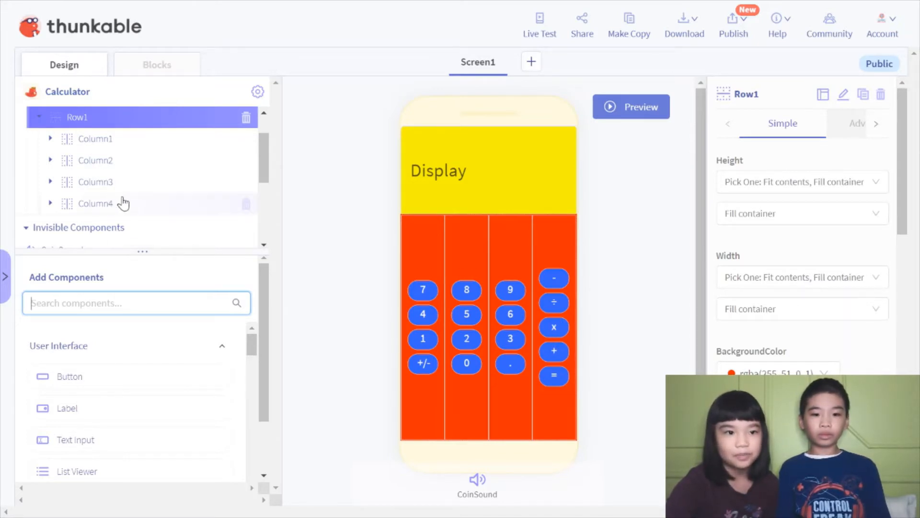
{"action": "mouse_move", "coordinate": [263, 169]}
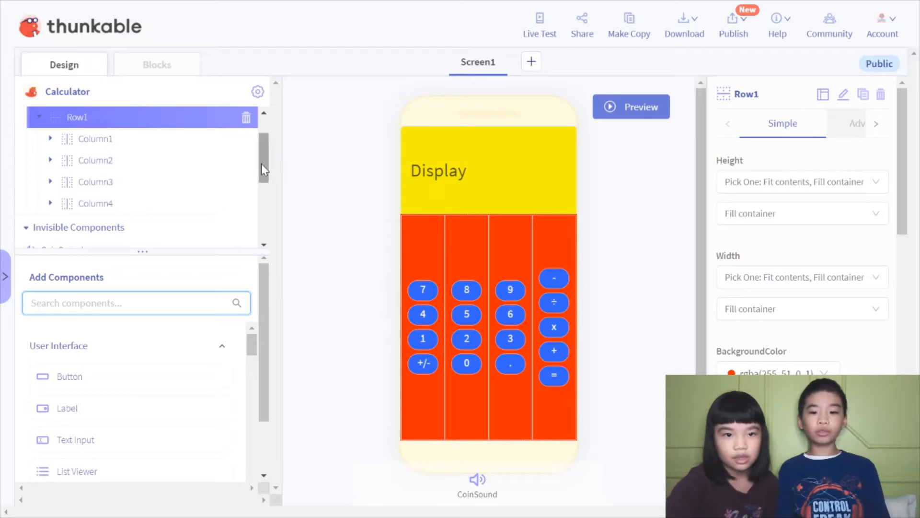
Scroll the component tree to reveal CoinSound and the coin.mp3 file
{"action": "scroll", "scroll_direction": "down", "scroll_amount": 3}
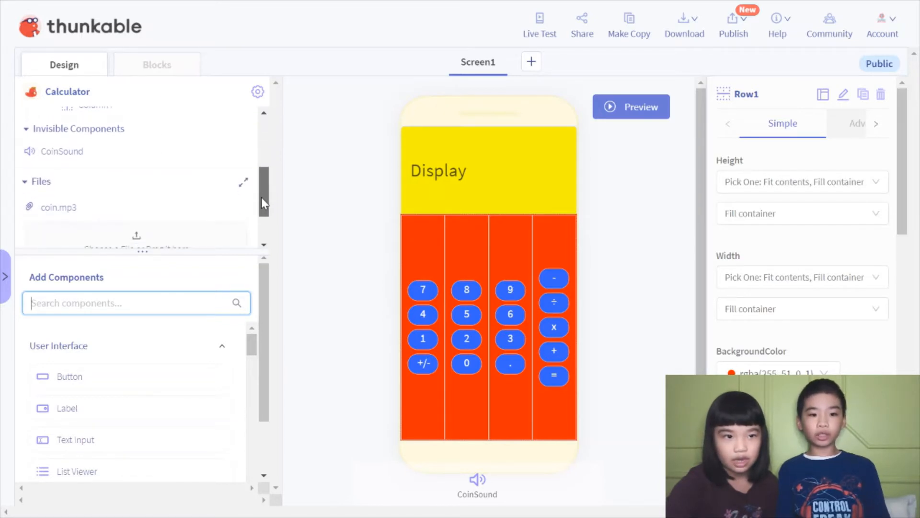
{"action": "scroll", "scroll_direction": "up", "scroll_amount": 3}
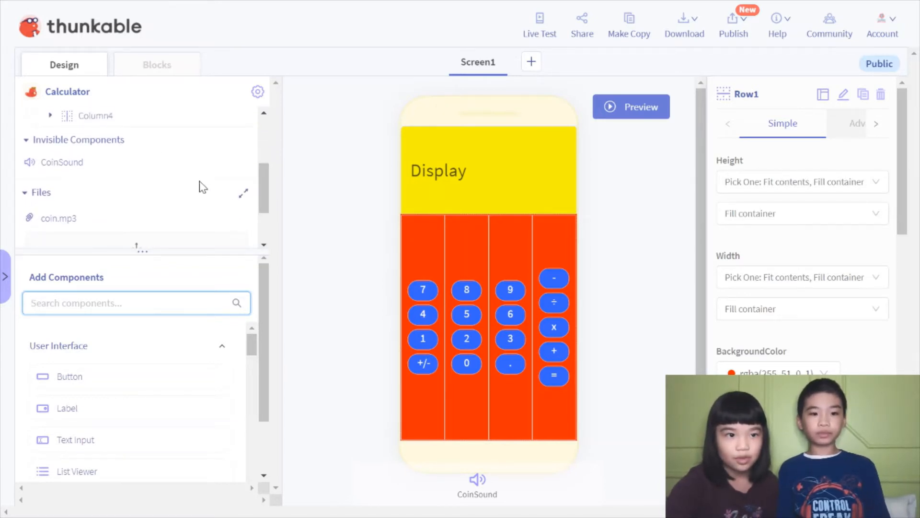
{"action": "mouse_move", "coordinate": [102, 168]}
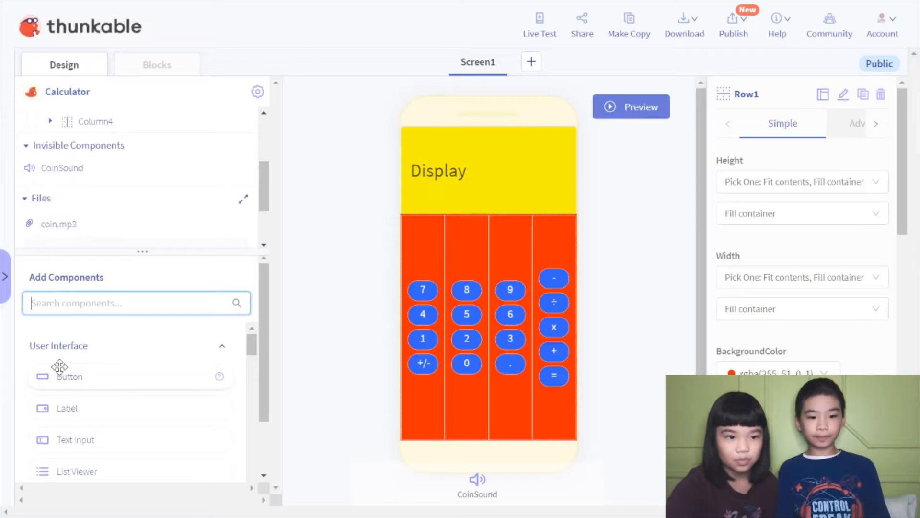
{"action": "mouse_move", "coordinate": [118, 365]}
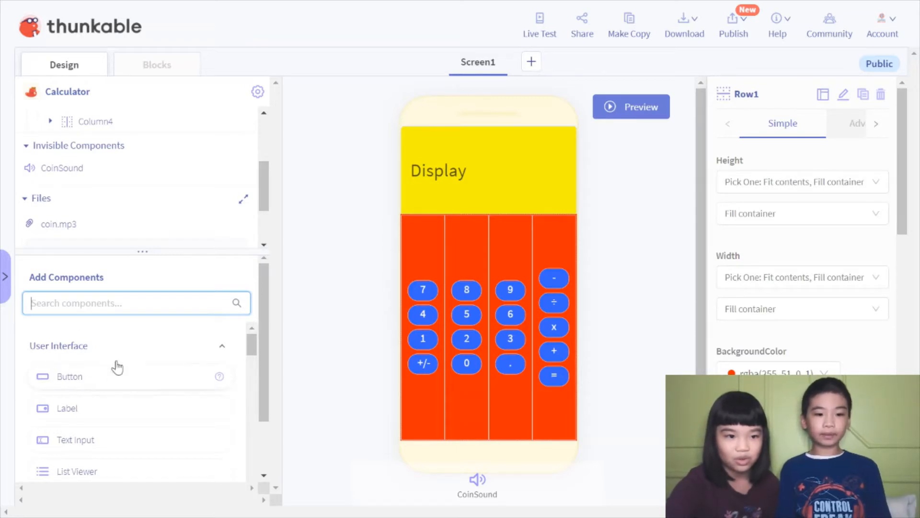
{"action": "mouse_move", "coordinate": [50, 398]}
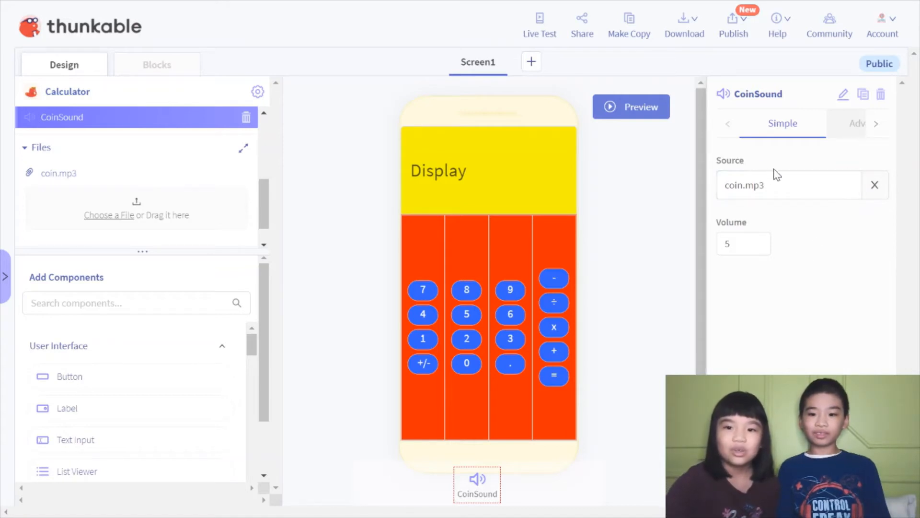
{"action": "left_click", "coordinate": [789, 184]}
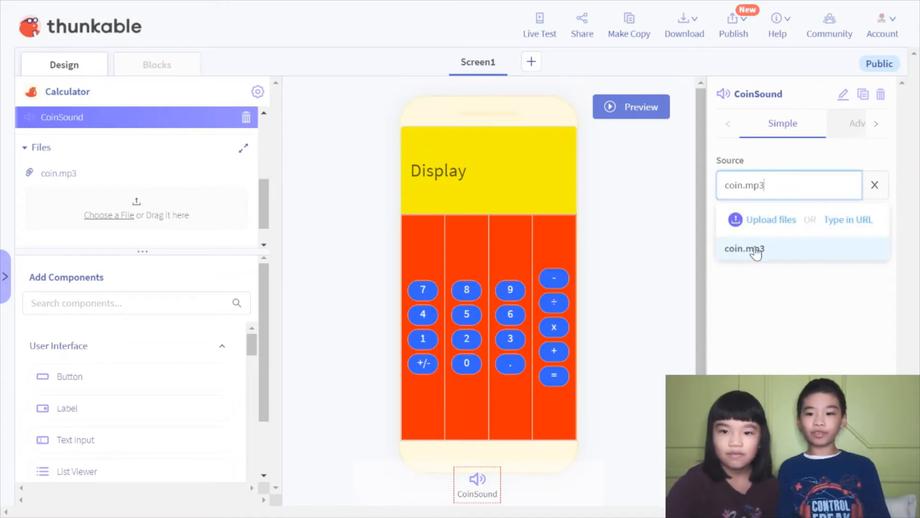
{"action": "left_click", "coordinate": [744, 248]}
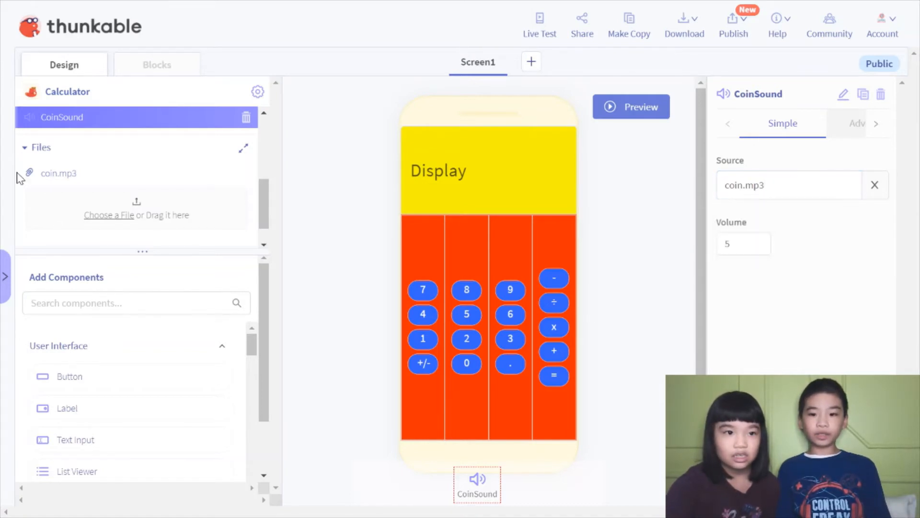
{"action": "mouse_move", "coordinate": [589, 268]}
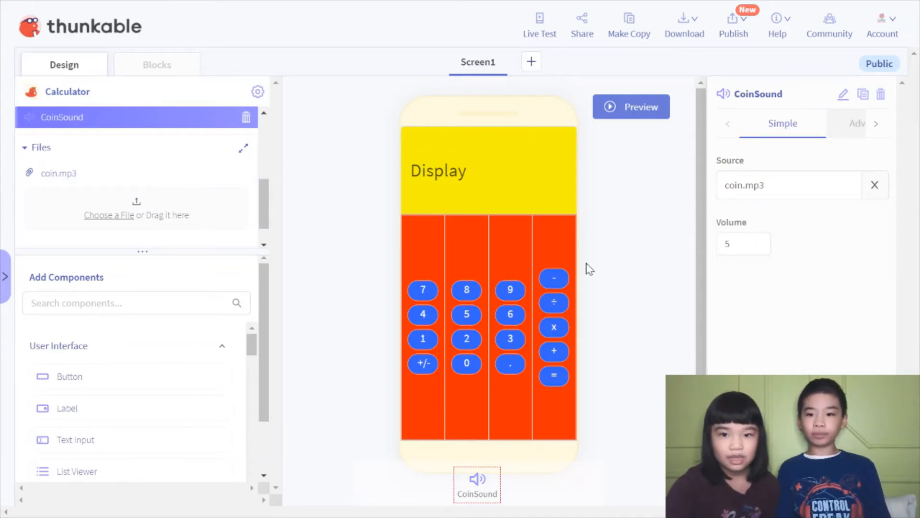
{"action": "left_click", "coordinate": [743, 243]}
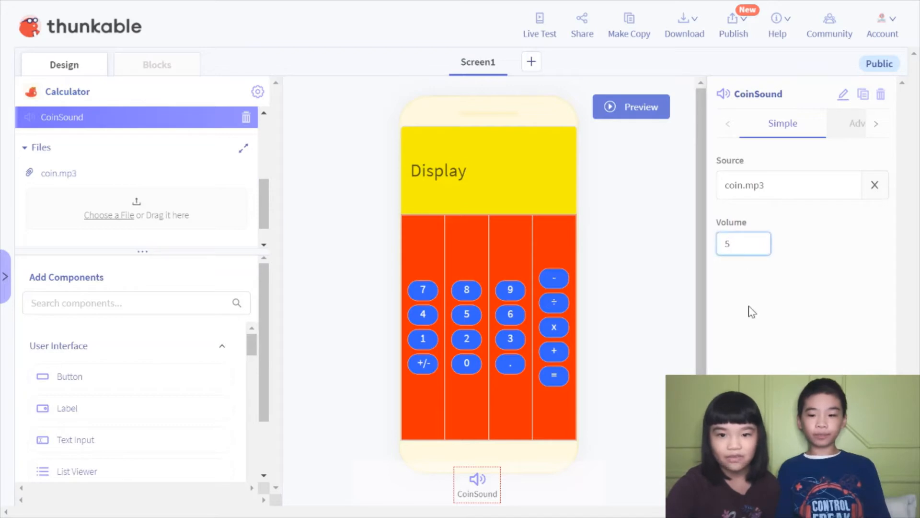
{"action": "left_click", "coordinate": [156, 65]}
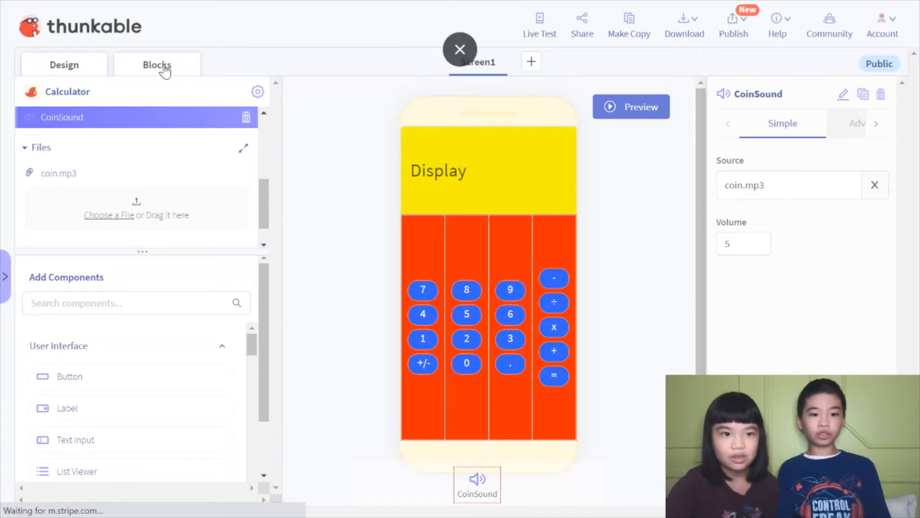
{"action": "left_click", "coordinate": [156, 65]}
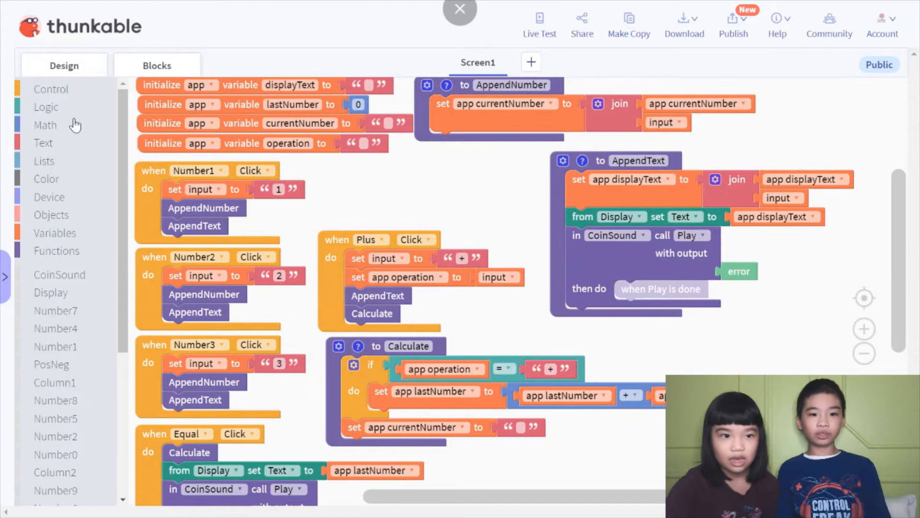
{"action": "left_click", "coordinate": [63, 64]}
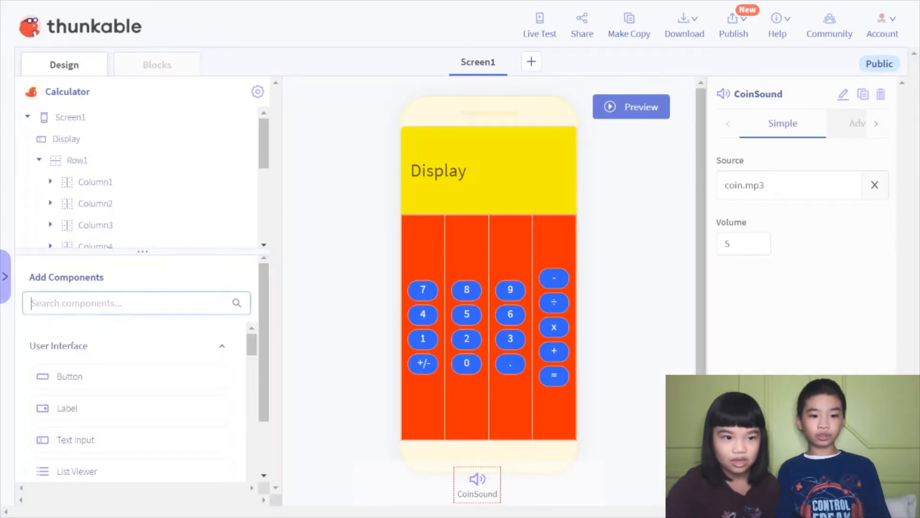
{"action": "type", "text": "so"}
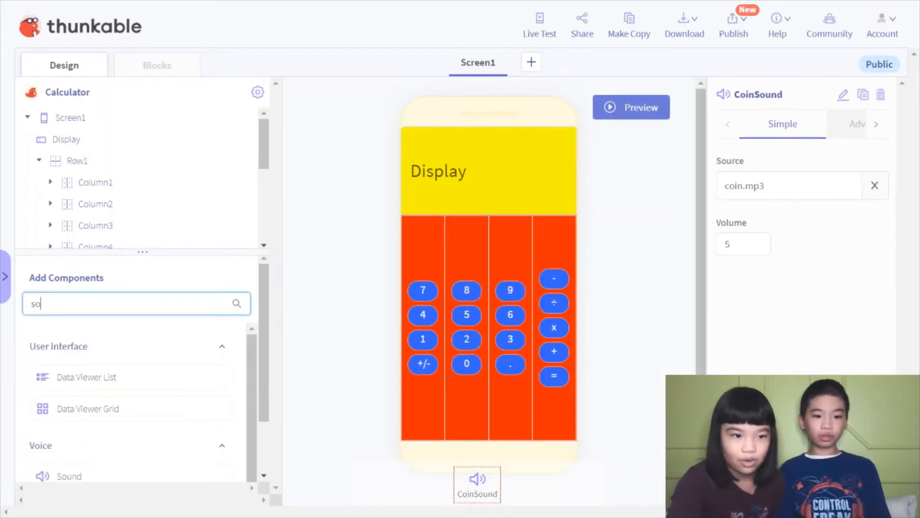
{"action": "type", "text": "u"}
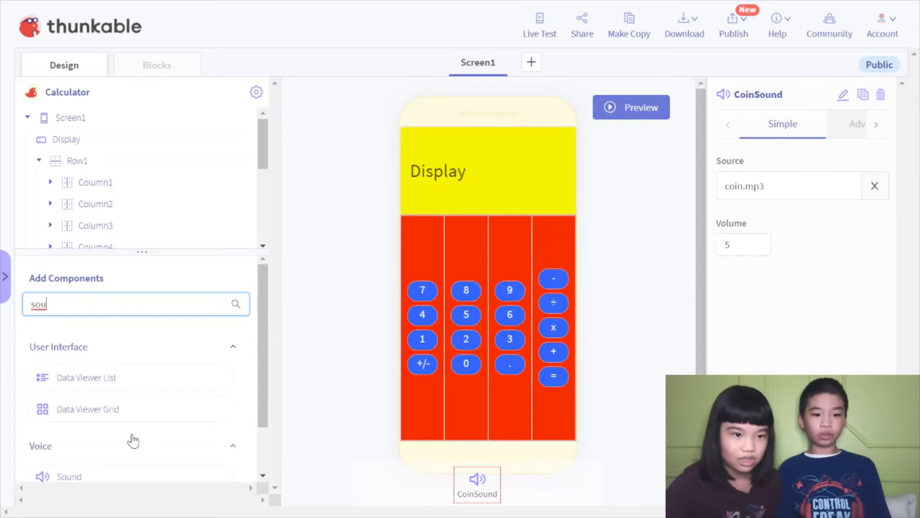
{"action": "mouse_move", "coordinate": [71, 241]}
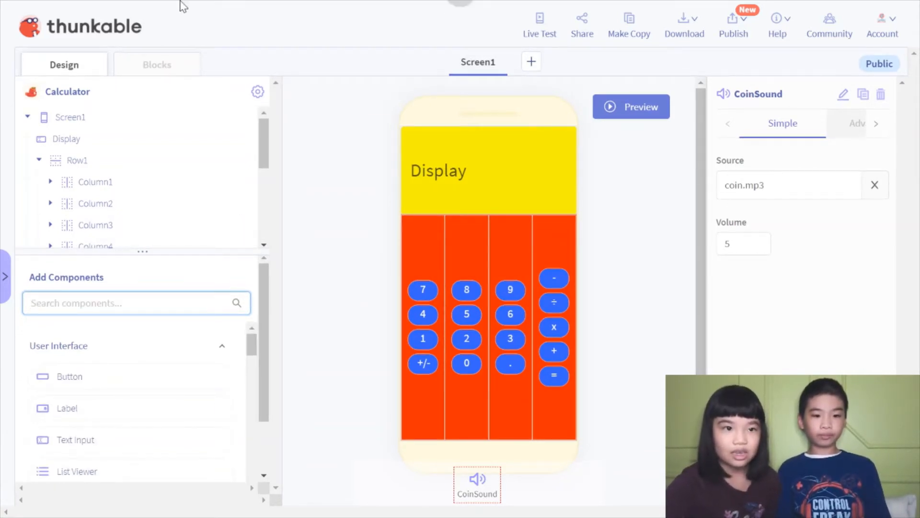
Switch to the Blocks editor showing the number handlers, variables and Calculate function
{"action": "left_click", "coordinate": [157, 65]}
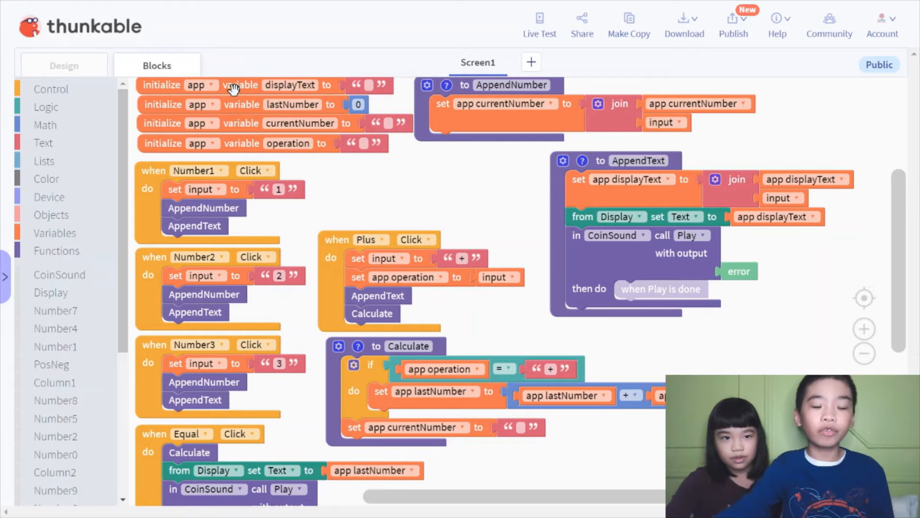
{"action": "mouse_move", "coordinate": [355, 91]}
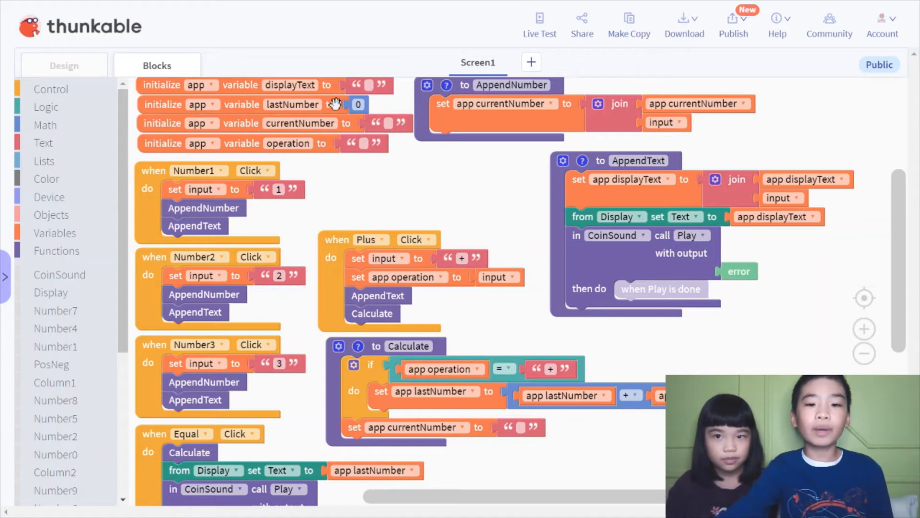
{"action": "mouse_move", "coordinate": [249, 177]}
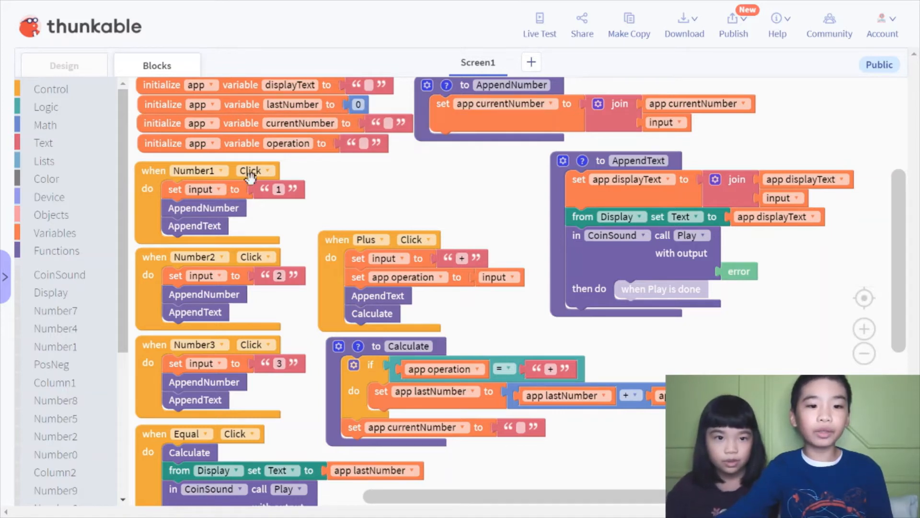
{"action": "mouse_move", "coordinate": [401, 150]}
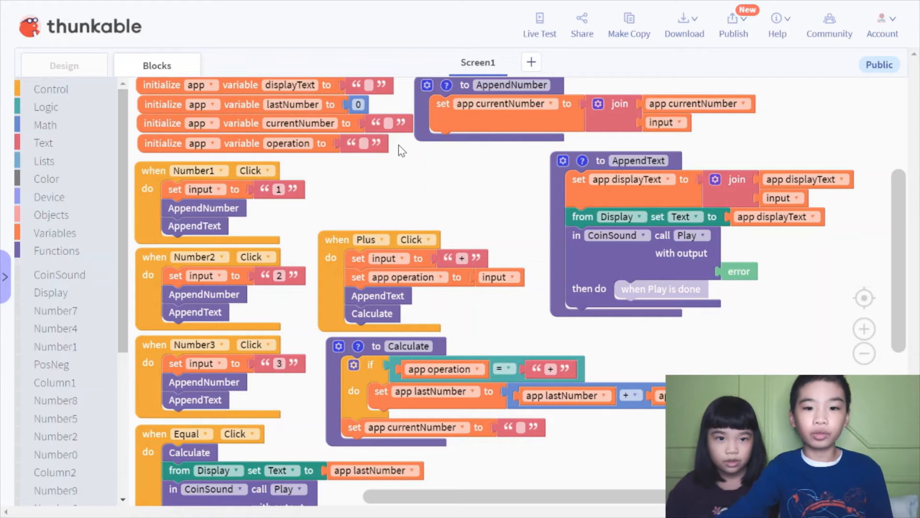
{"action": "mouse_move", "coordinate": [253, 159]}
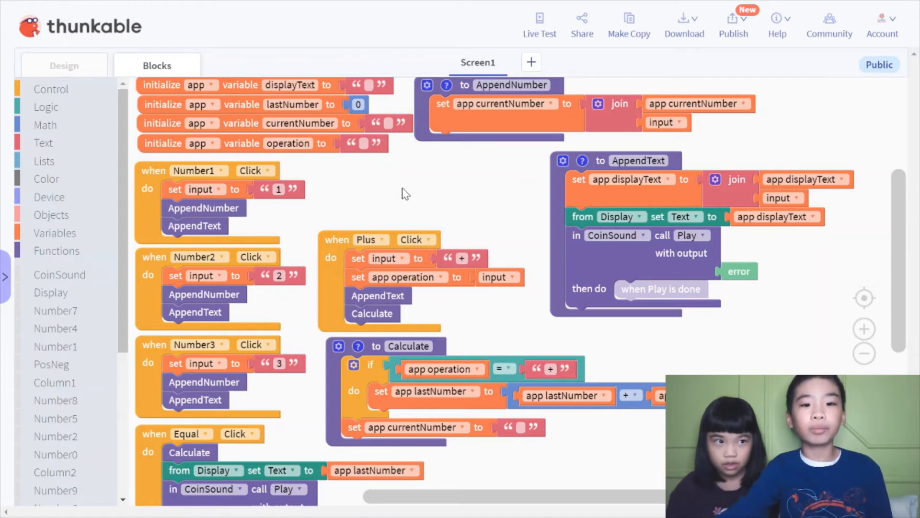
{"action": "mouse_move", "coordinate": [417, 201]}
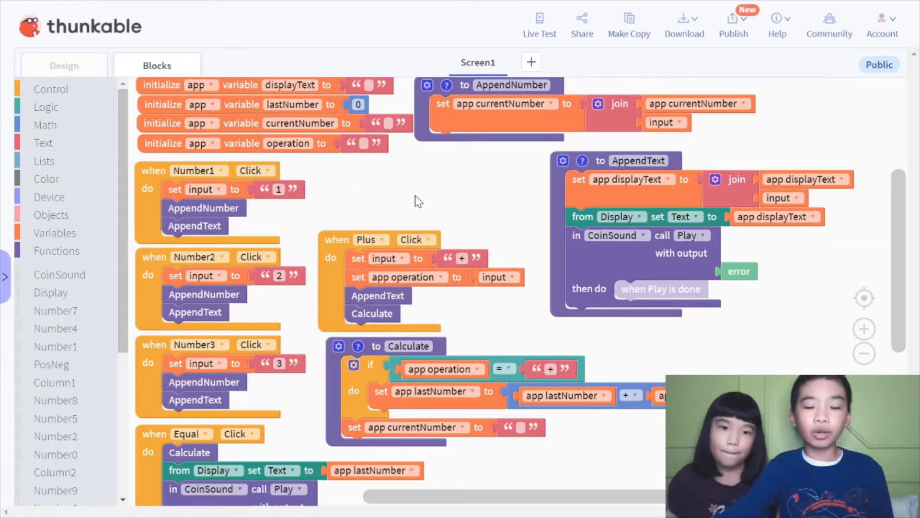
{"action": "mouse_move", "coordinate": [176, 176]}
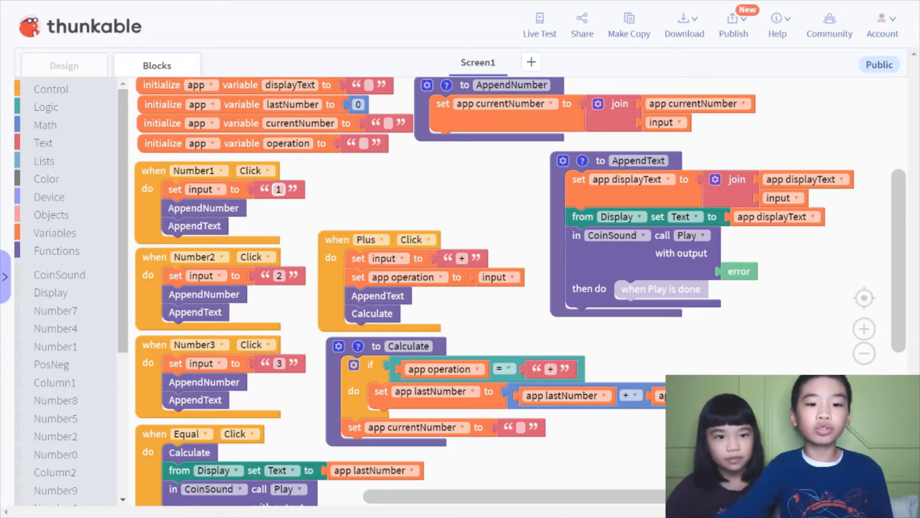
{"action": "mouse_move", "coordinate": [184, 225]}
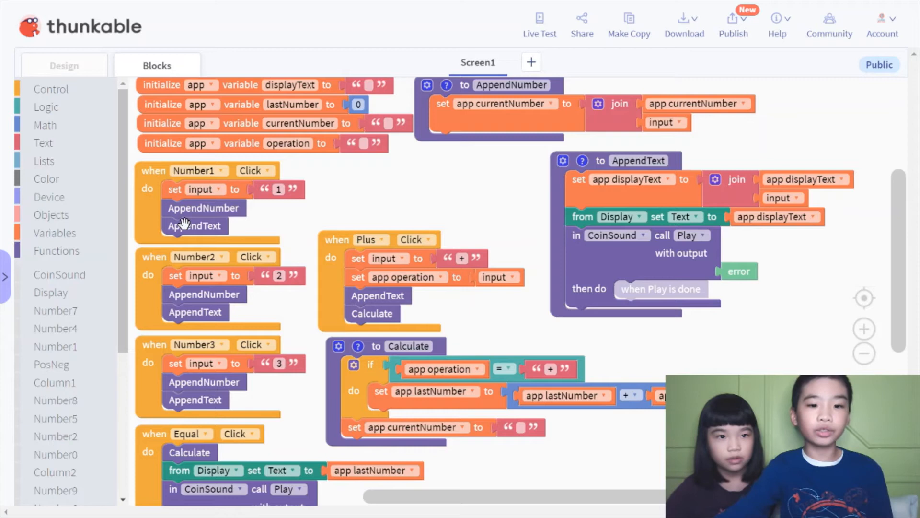
{"action": "mouse_move", "coordinate": [378, 185]}
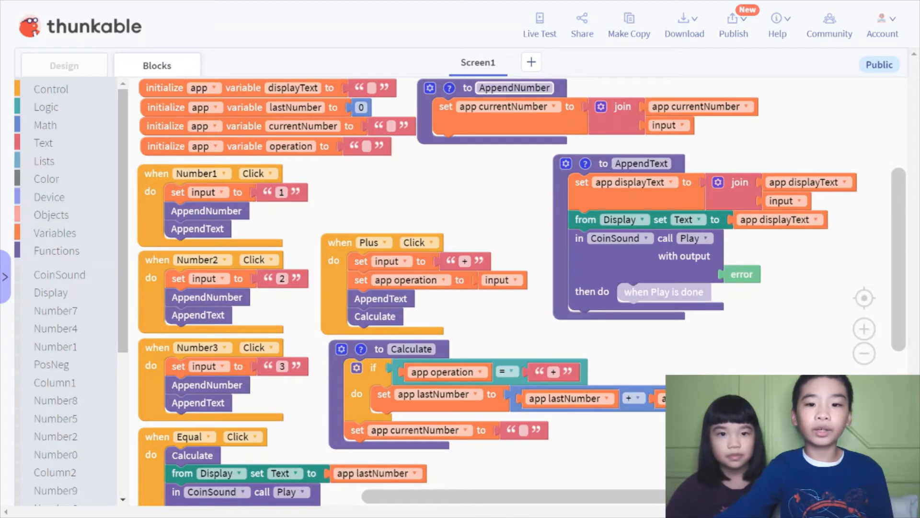
{"action": "mouse_move", "coordinate": [448, 127]}
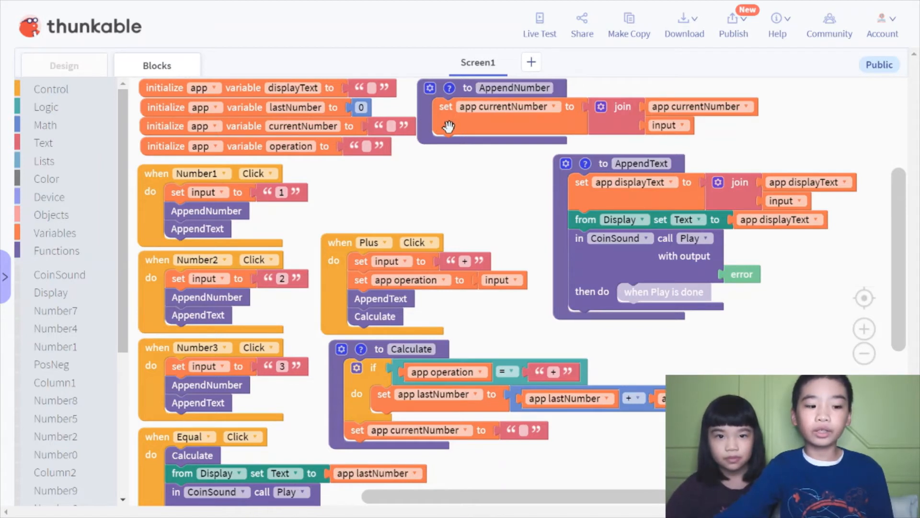
{"action": "mouse_move", "coordinate": [649, 146]}
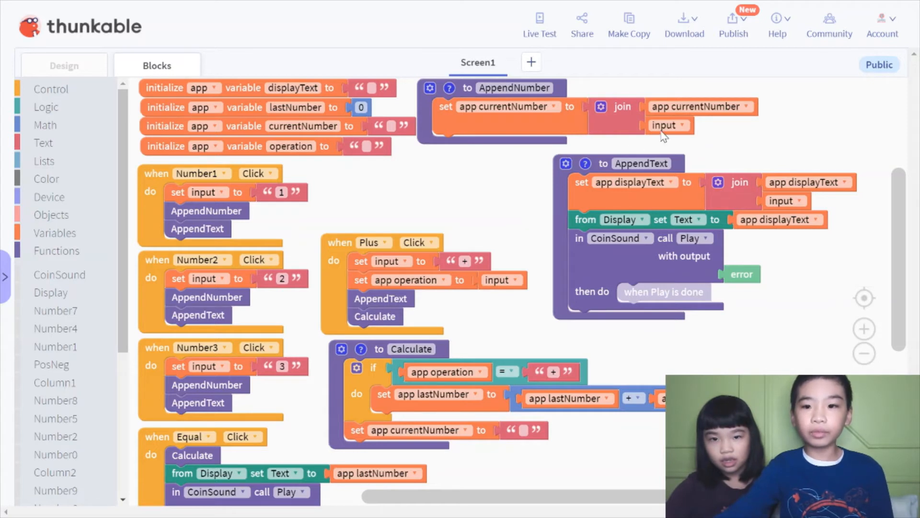
{"action": "mouse_move", "coordinate": [687, 130]}
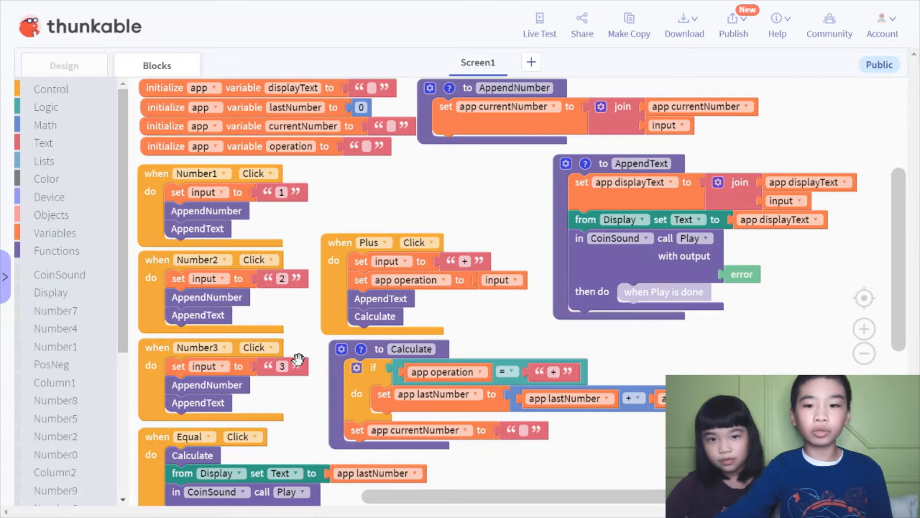
{"action": "mouse_move", "coordinate": [473, 189]}
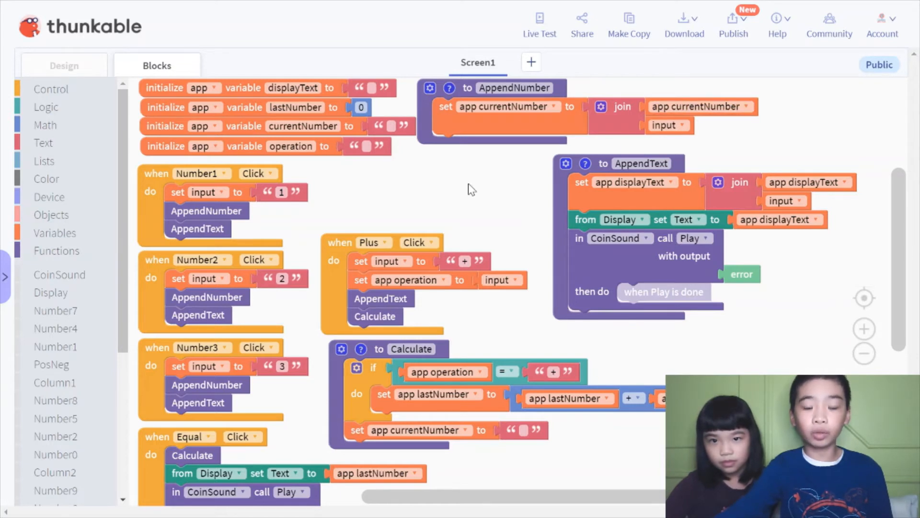
{"action": "mouse_move", "coordinate": [408, 202]}
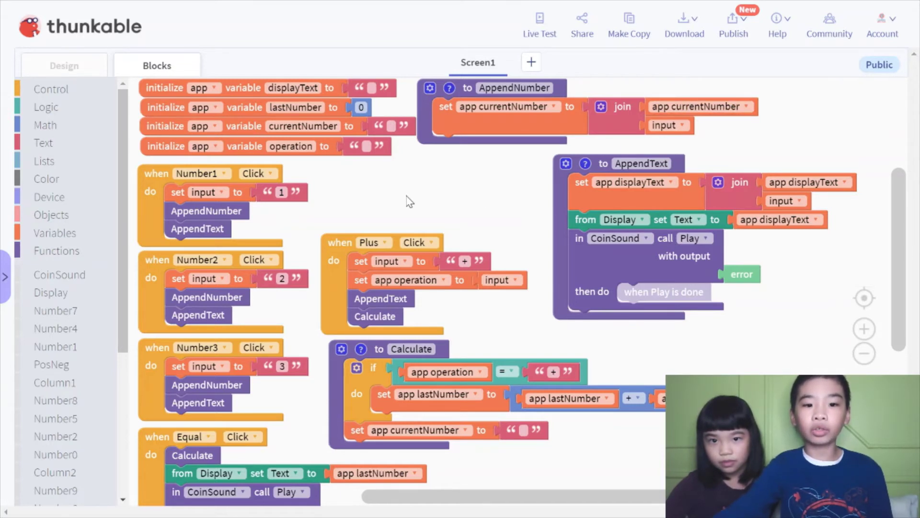
{"action": "mouse_move", "coordinate": [345, 201]}
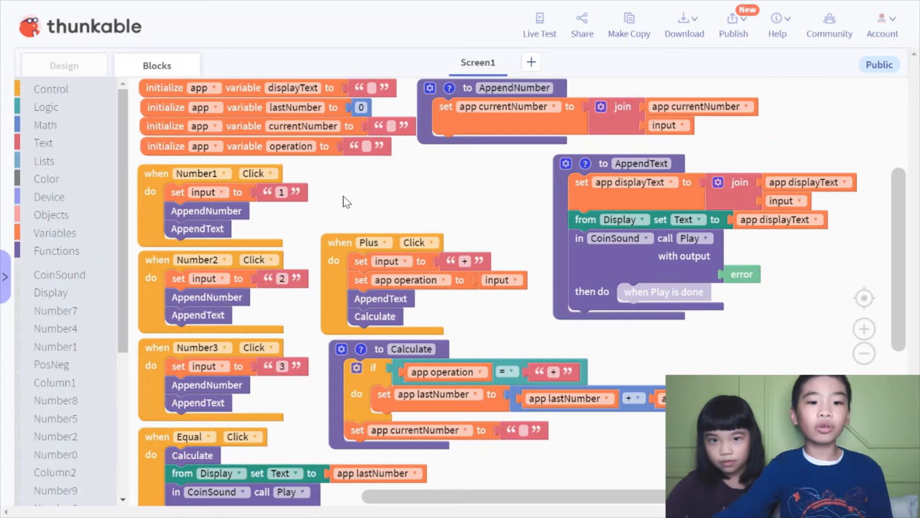
{"action": "mouse_move", "coordinate": [213, 259]}
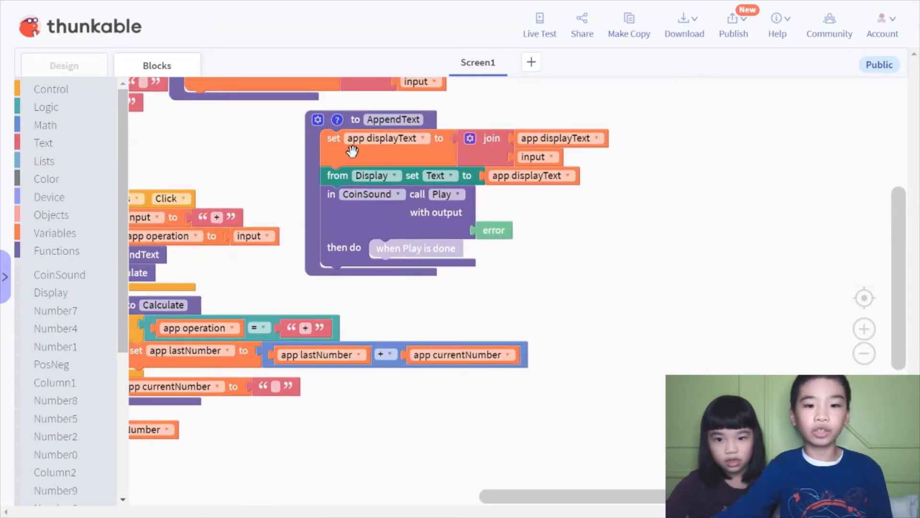
{"action": "mouse_move", "coordinate": [369, 194]}
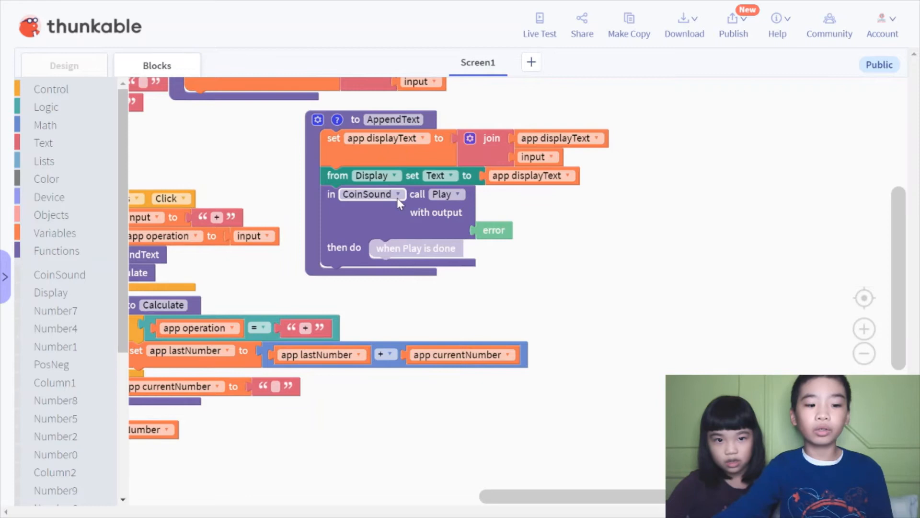
{"action": "mouse_move", "coordinate": [552, 206]}
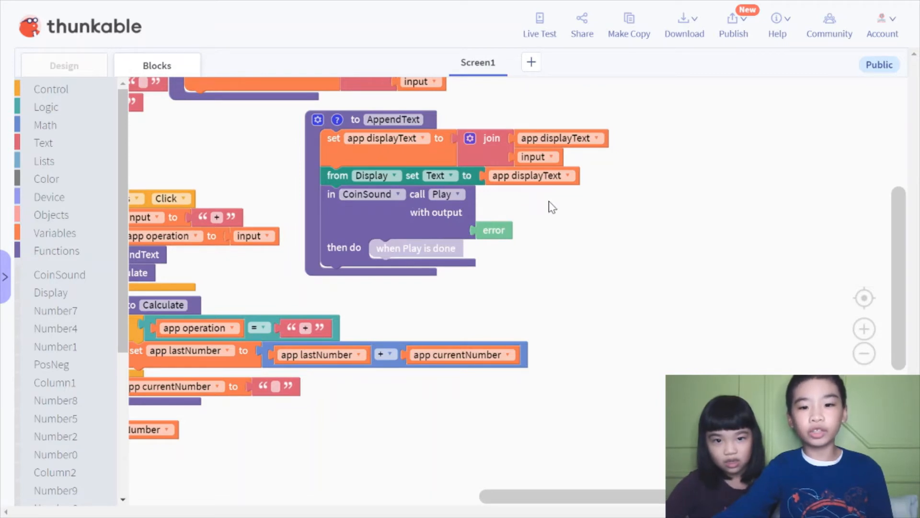
{"action": "mouse_move", "coordinate": [563, 275]}
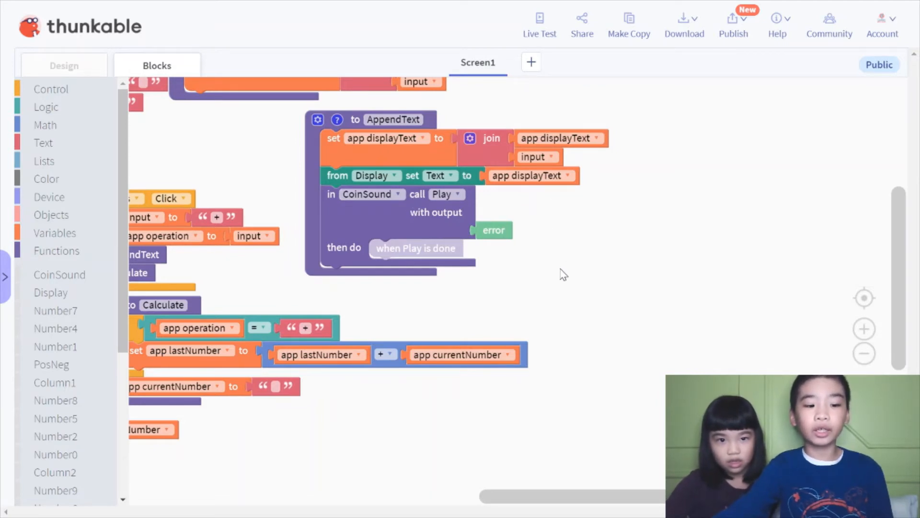
{"action": "mouse_move", "coordinate": [551, 287]}
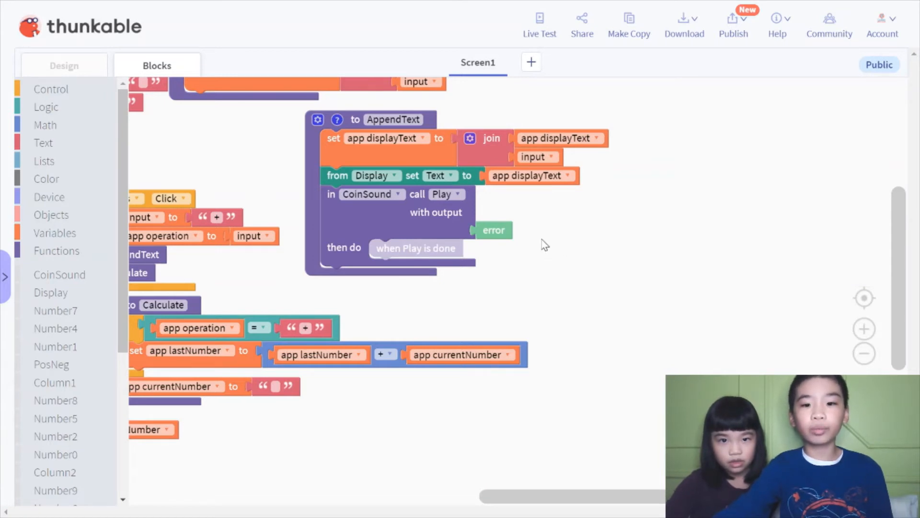
{"action": "mouse_move", "coordinate": [510, 284]}
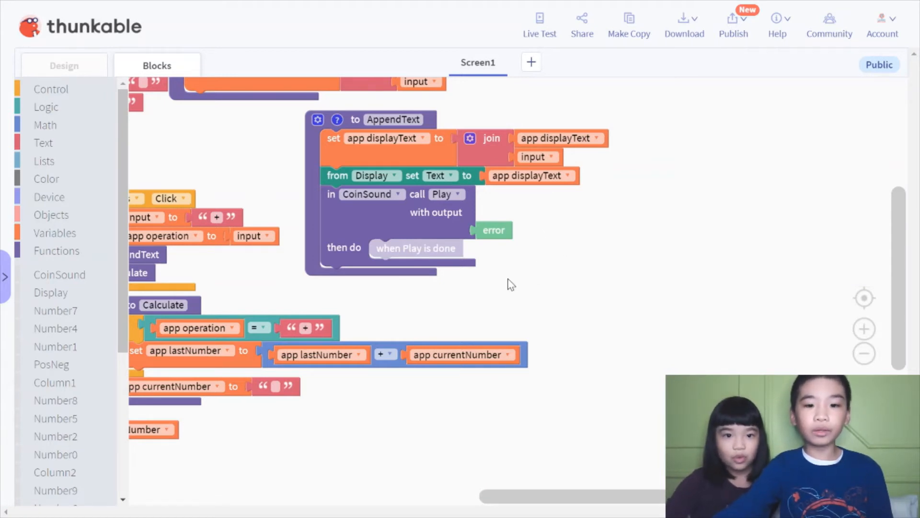
{"action": "mouse_move", "coordinate": [508, 282]}
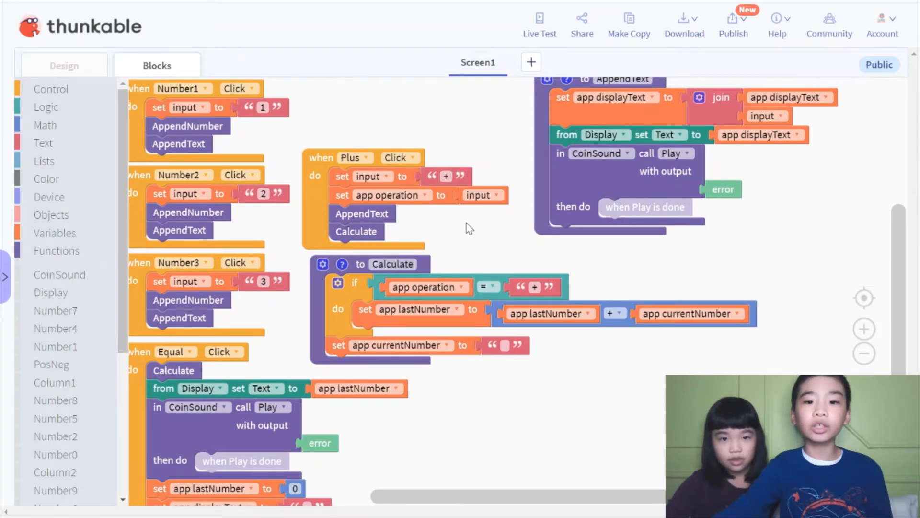
{"action": "mouse_move", "coordinate": [468, 226]}
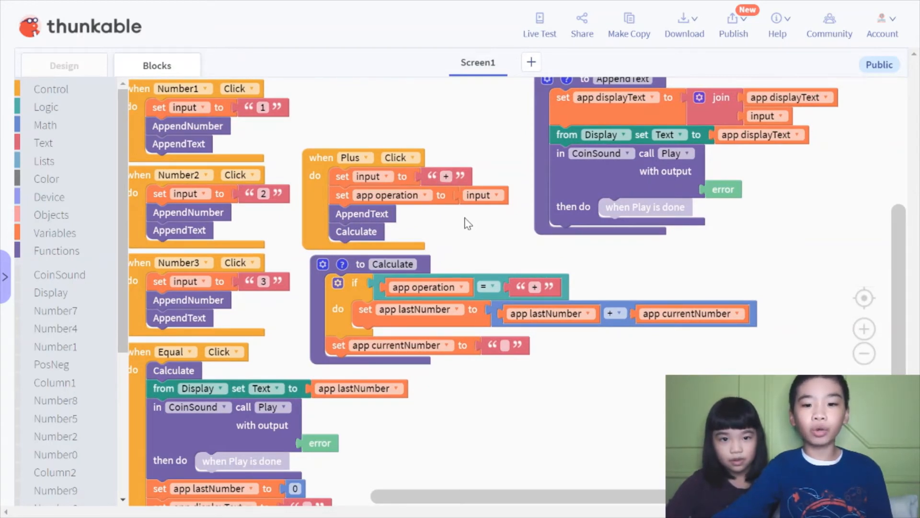
{"action": "mouse_move", "coordinate": [455, 233]}
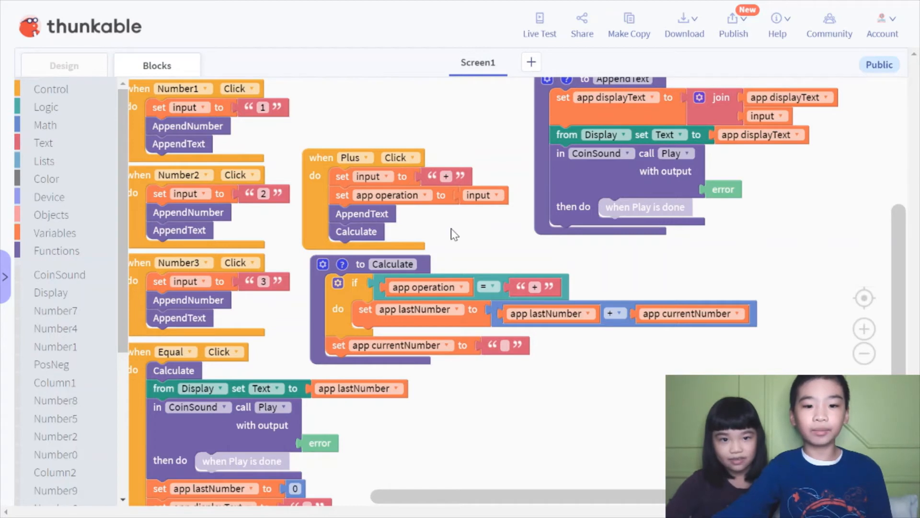
{"action": "mouse_move", "coordinate": [411, 212]}
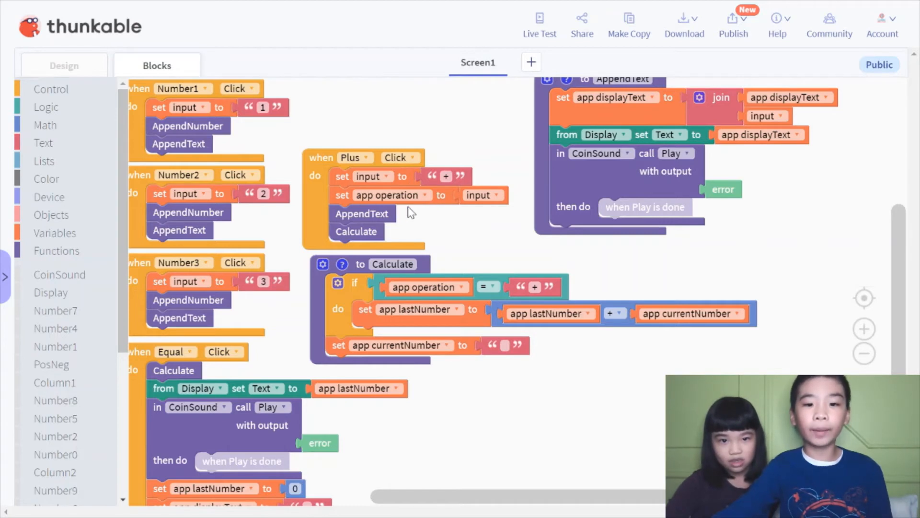
{"action": "mouse_move", "coordinate": [445, 194]}
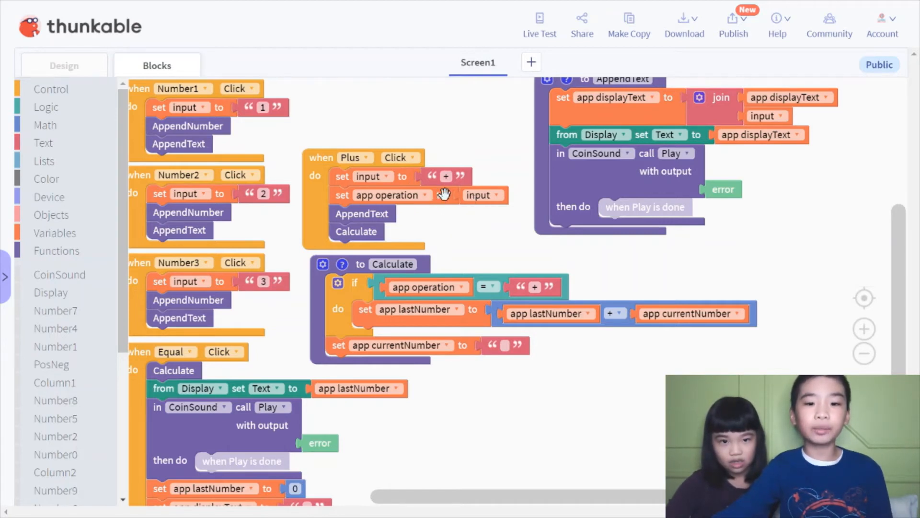
{"action": "mouse_move", "coordinate": [421, 230]}
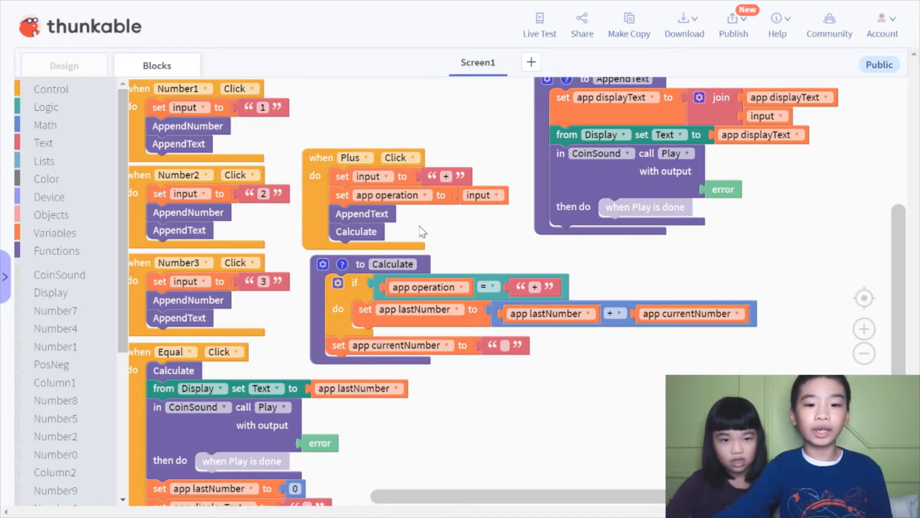
{"action": "mouse_move", "coordinate": [435, 241]}
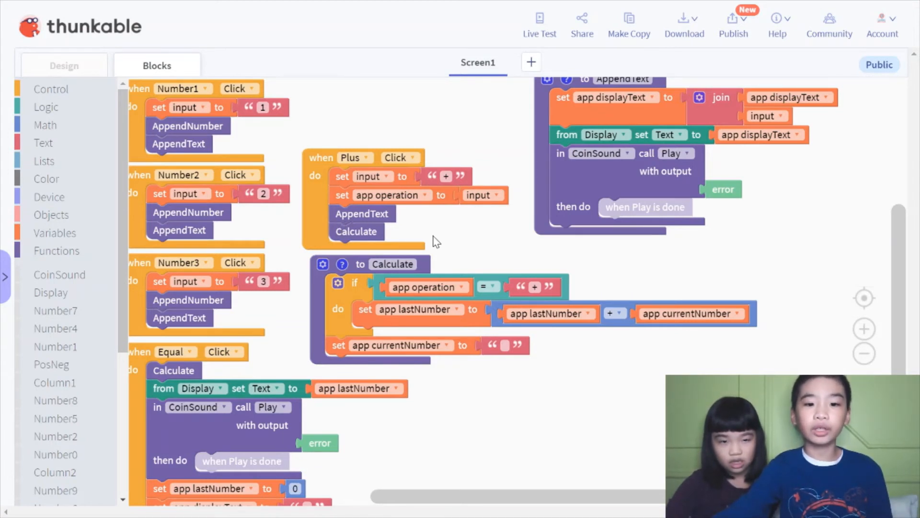
{"action": "scroll", "scroll_direction": "down", "scroll_amount": 3}
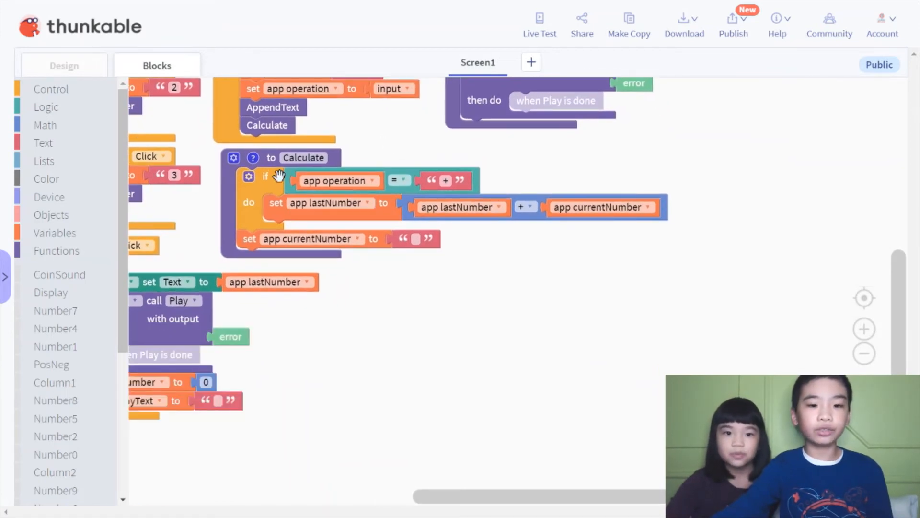
{"action": "mouse_move", "coordinate": [264, 206]}
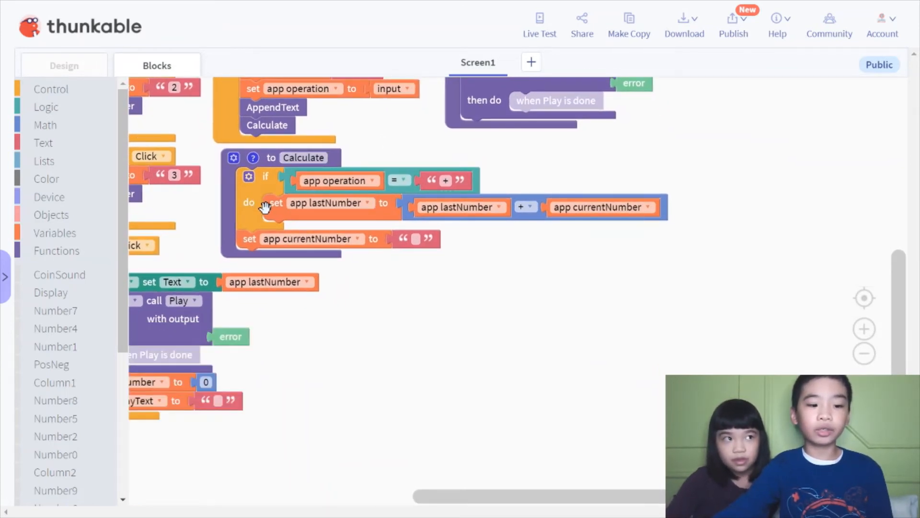
{"action": "mouse_move", "coordinate": [238, 211]}
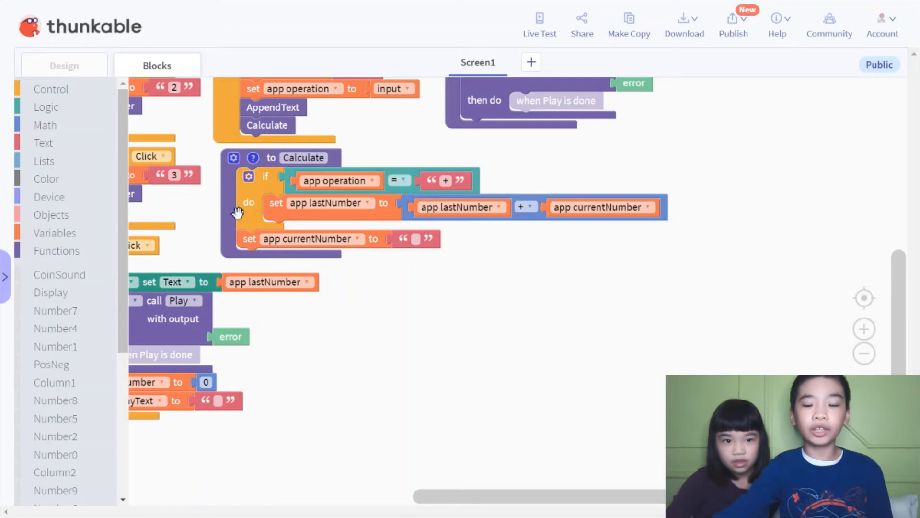
{"action": "mouse_move", "coordinate": [522, 228]}
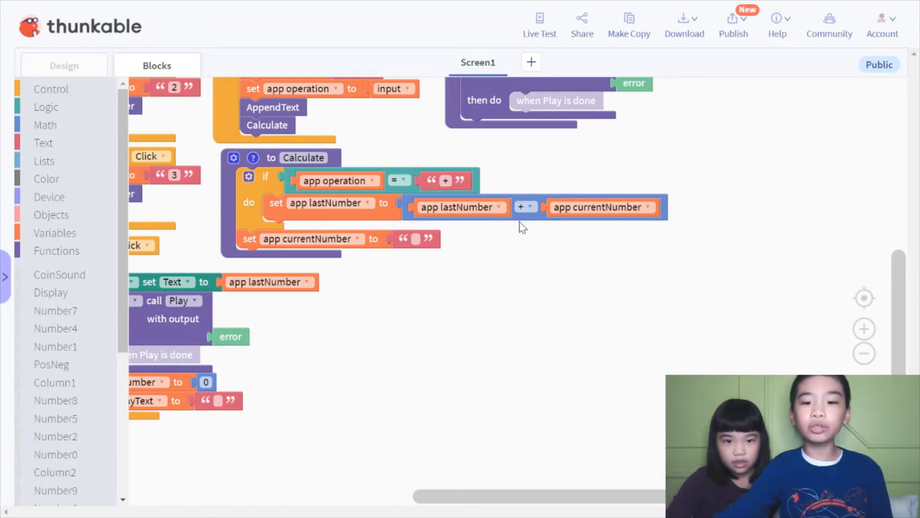
{"action": "mouse_move", "coordinate": [513, 245]}
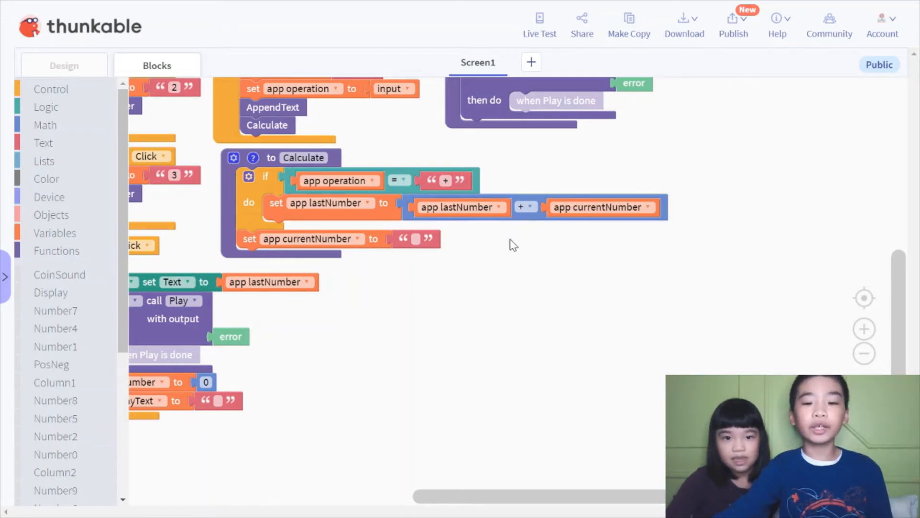
{"action": "mouse_move", "coordinate": [480, 248]}
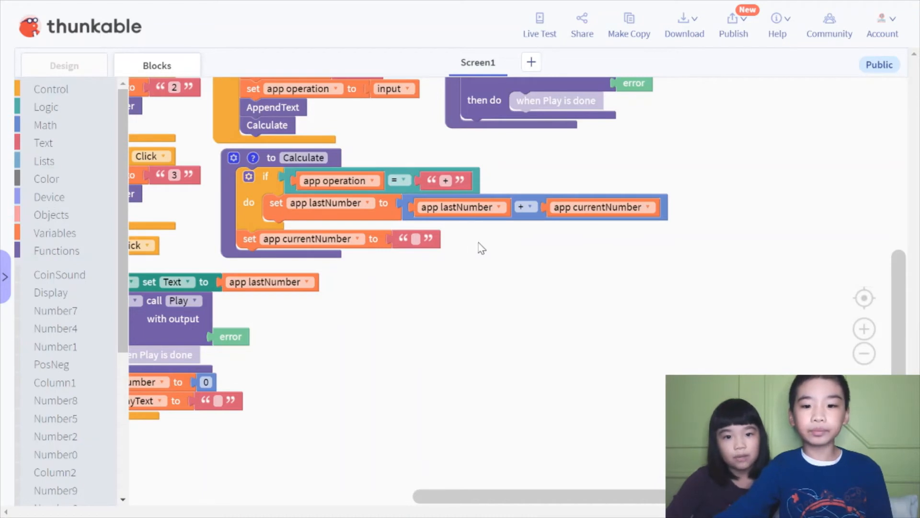
{"action": "mouse_move", "coordinate": [483, 249]}
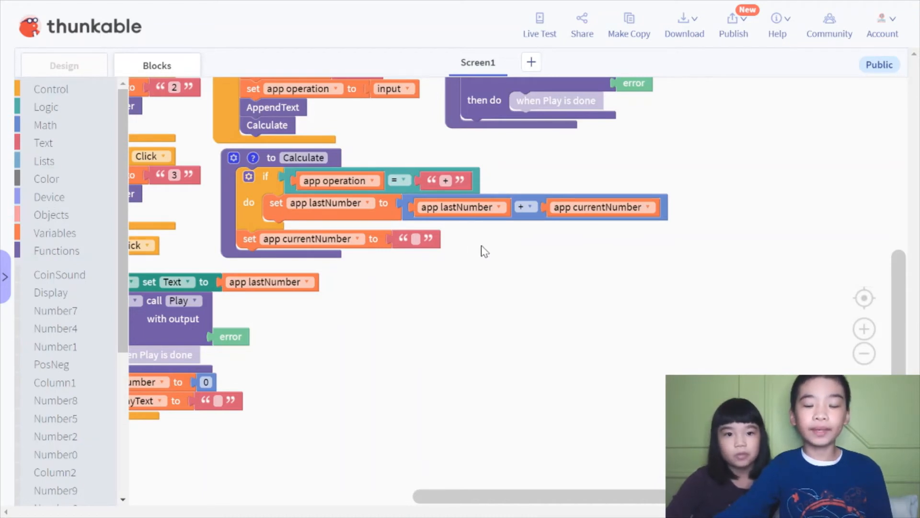
{"action": "mouse_move", "coordinate": [491, 248]}
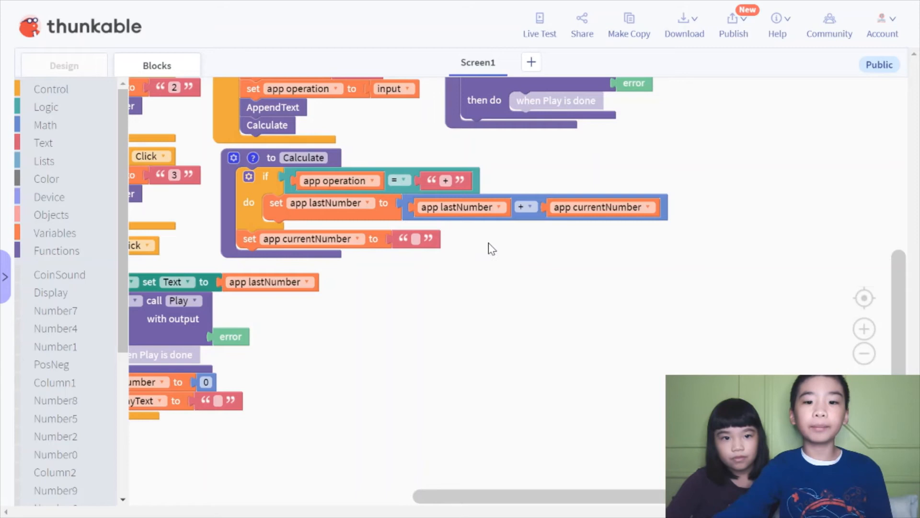
{"action": "mouse_move", "coordinate": [469, 240]}
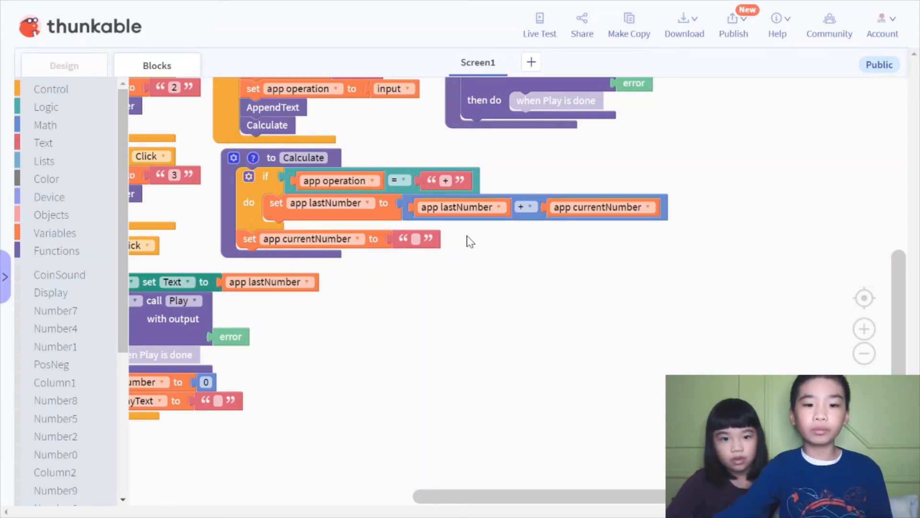
{"action": "mouse_move", "coordinate": [474, 255]}
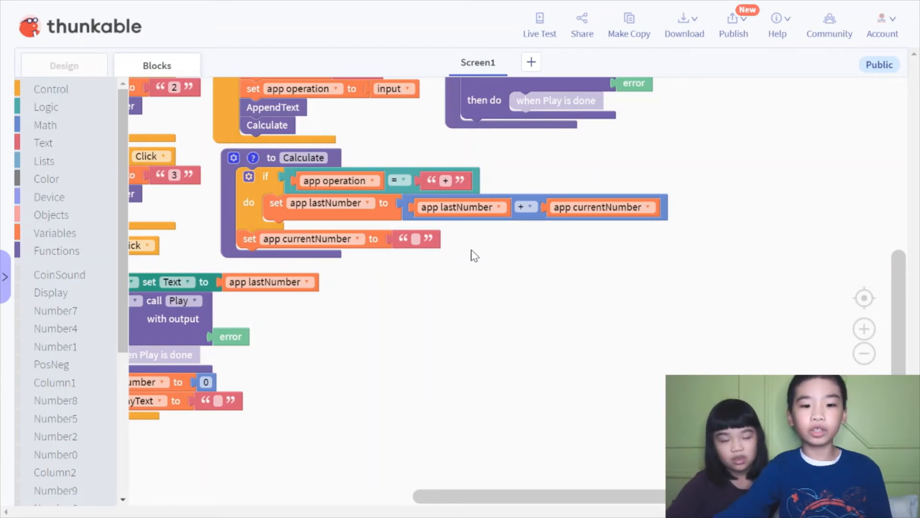
{"action": "mouse_move", "coordinate": [405, 265]}
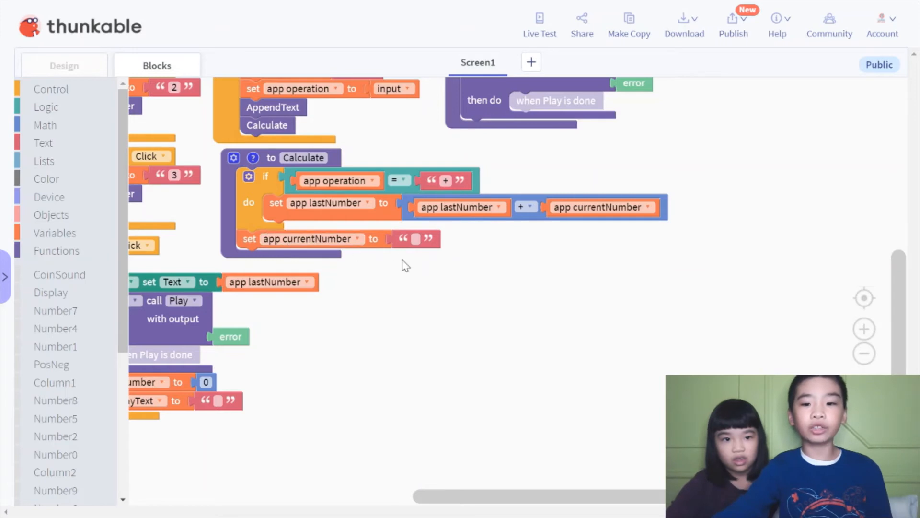
{"action": "mouse_move", "coordinate": [461, 275]}
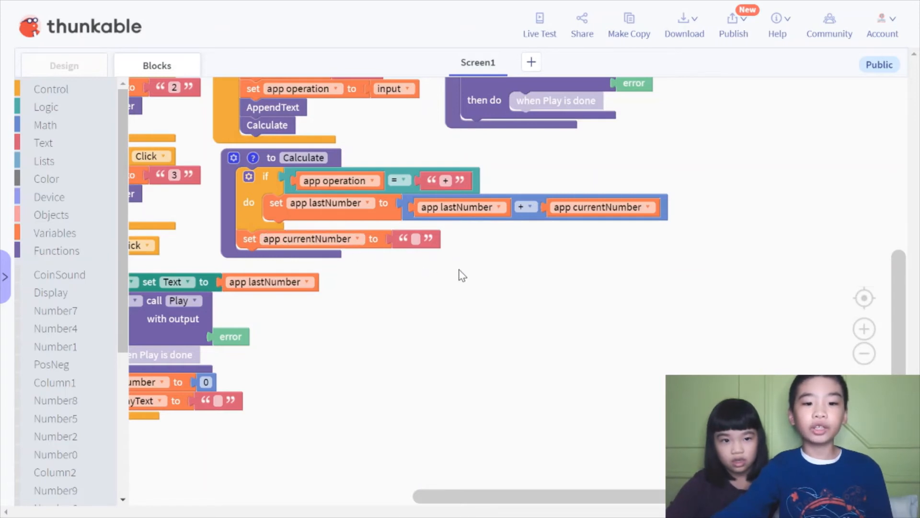
{"action": "mouse_move", "coordinate": [416, 245]}
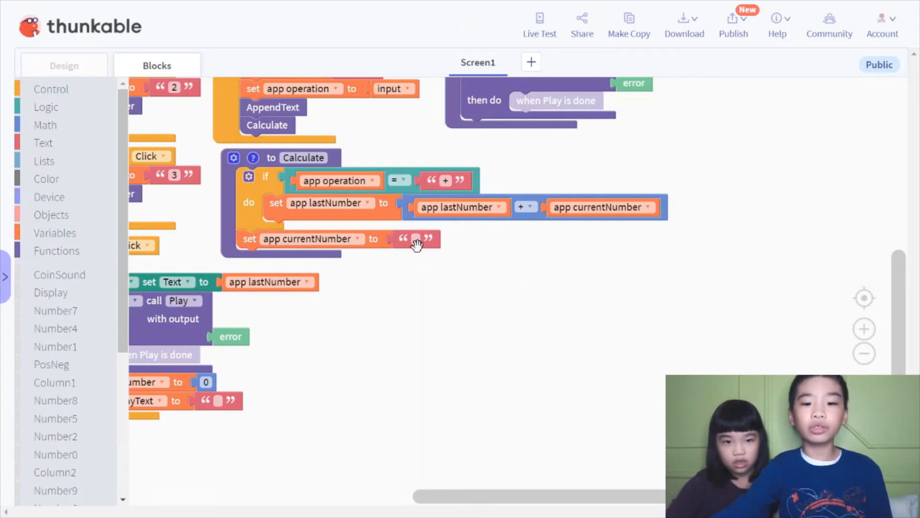
{"action": "mouse_move", "coordinate": [472, 257]}
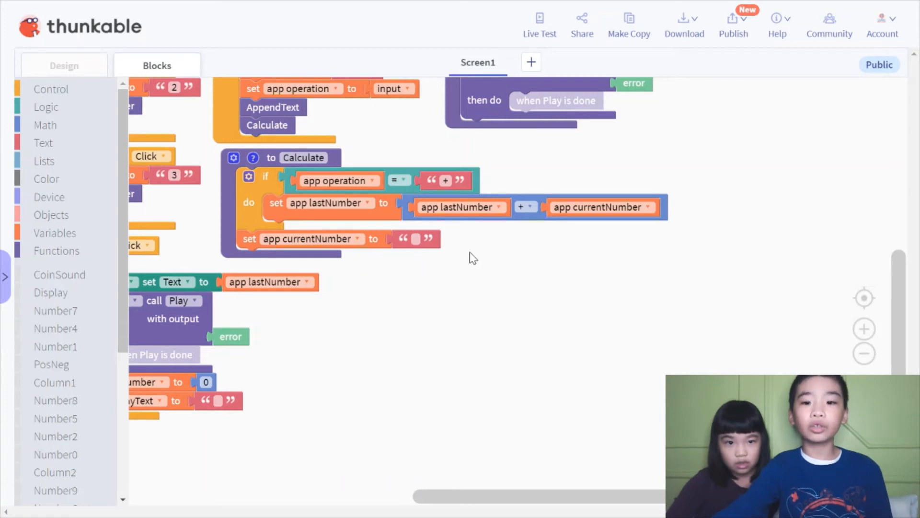
{"action": "mouse_move", "coordinate": [485, 301]}
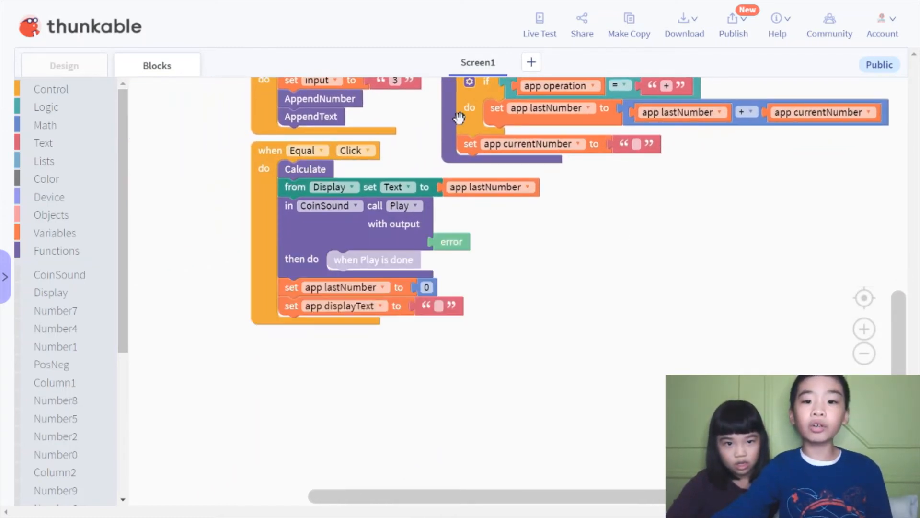
{"action": "mouse_move", "coordinate": [293, 186]}
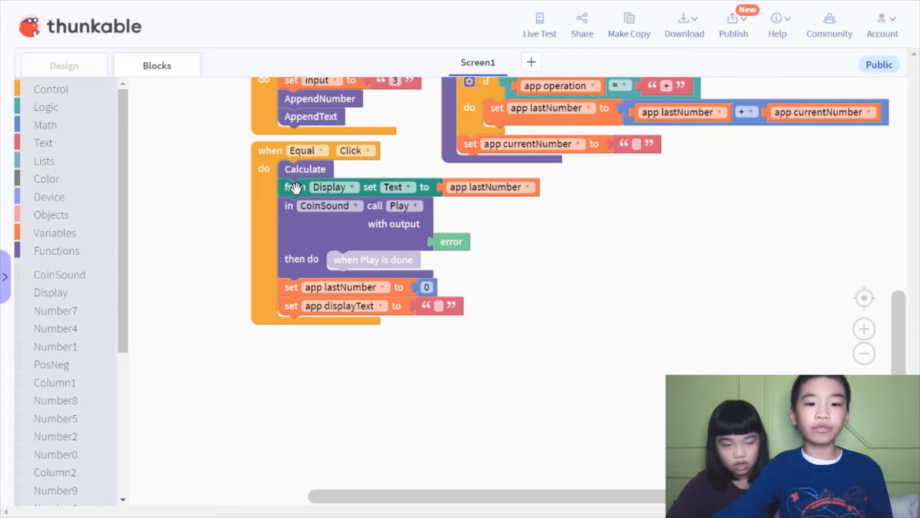
{"action": "mouse_move", "coordinate": [490, 187]}
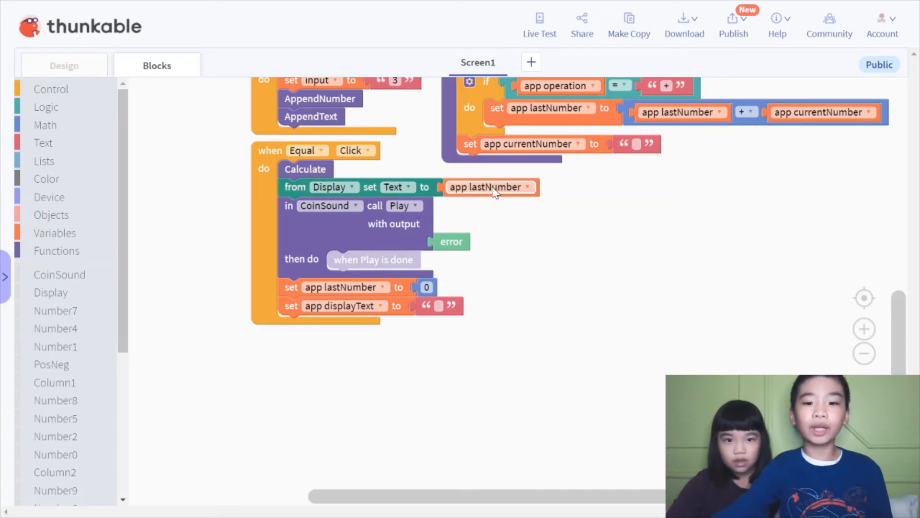
{"action": "mouse_move", "coordinate": [629, 213]}
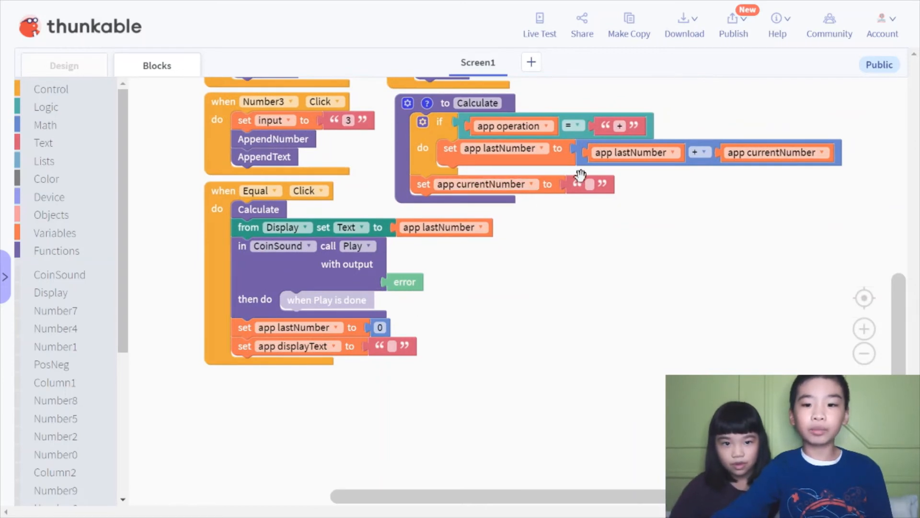
{"action": "mouse_move", "coordinate": [620, 213]}
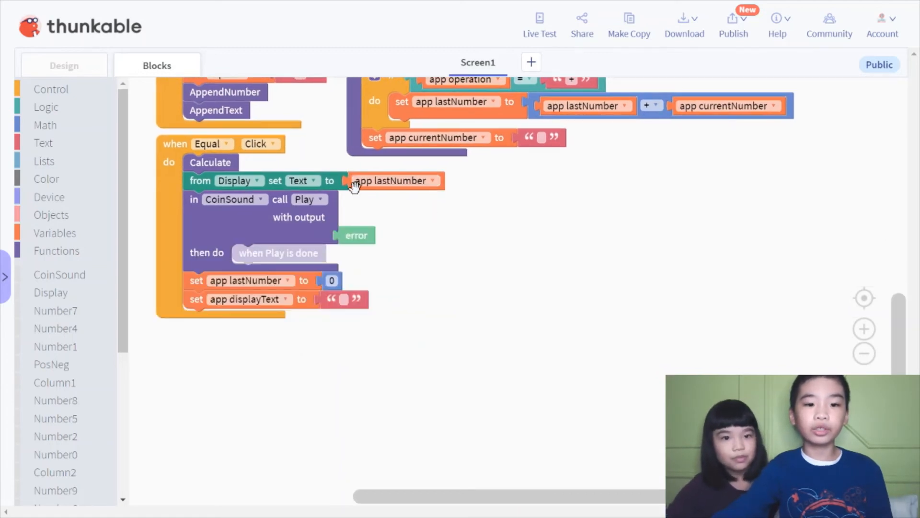
{"action": "mouse_move", "coordinate": [217, 216]}
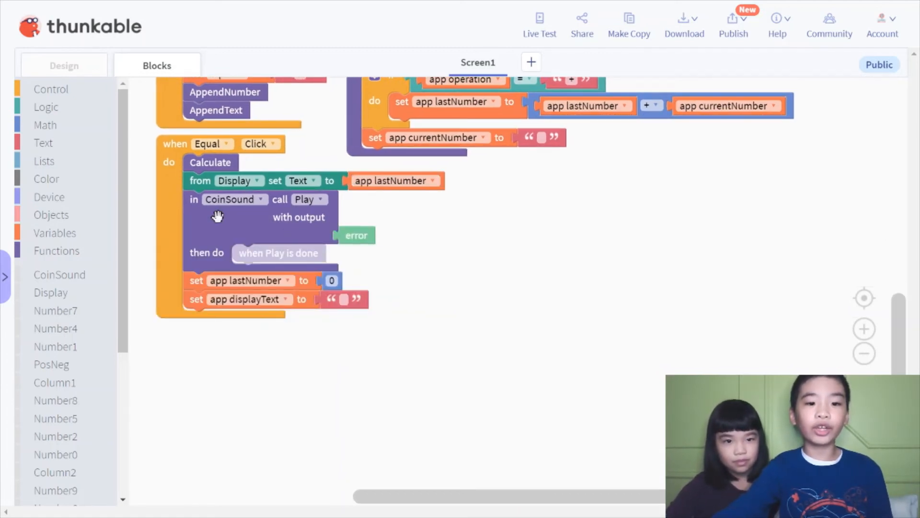
{"action": "mouse_move", "coordinate": [303, 246]}
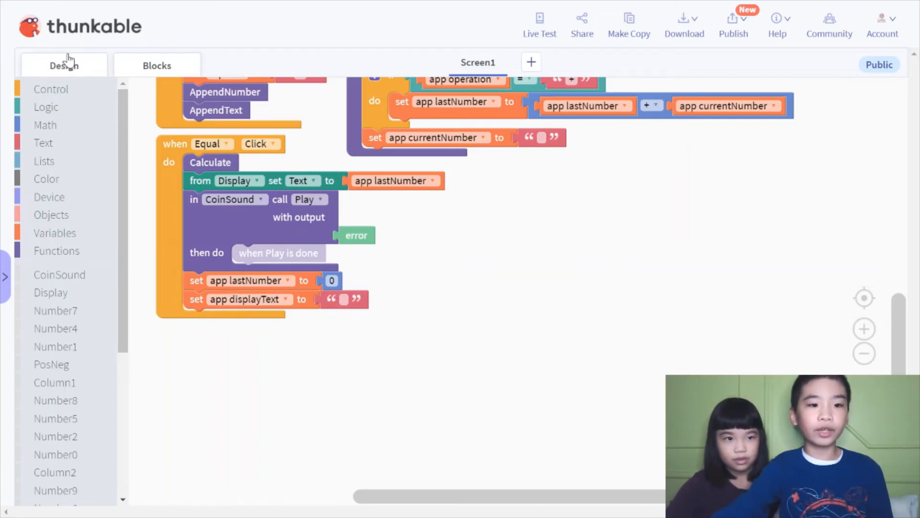
Return to the Design view of the calculator screen
{"action": "left_click", "coordinate": [63, 64]}
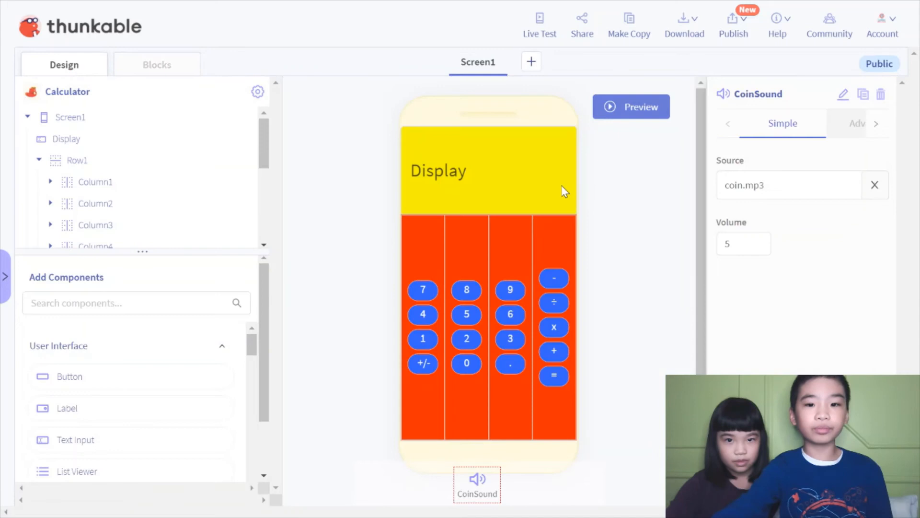
Start Preview and compute 1+2, getting 3
{"action": "left_click", "coordinate": [630, 106]}
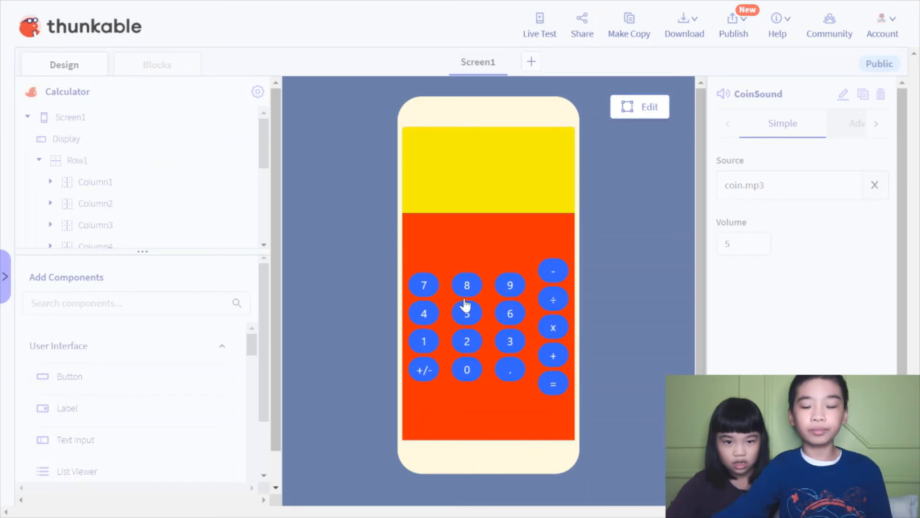
{"action": "left_click", "coordinate": [423, 341]}
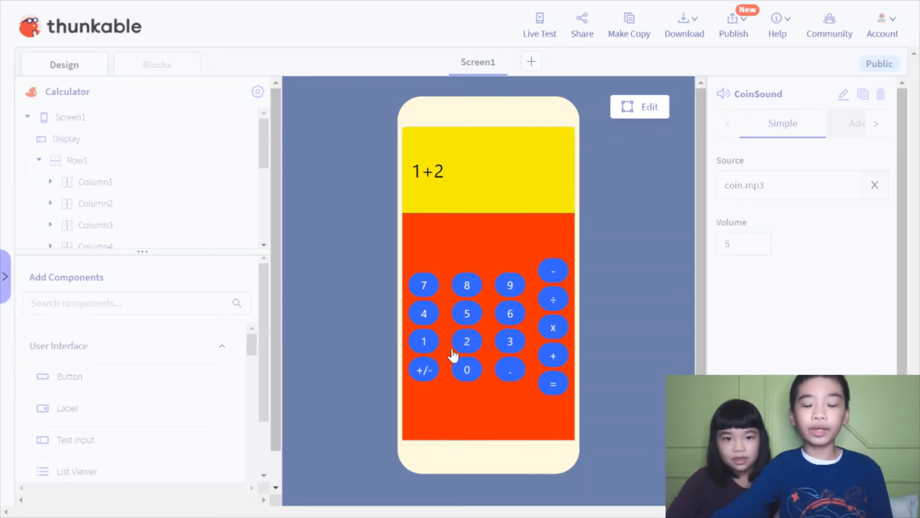
{"action": "left_click", "coordinate": [552, 384]}
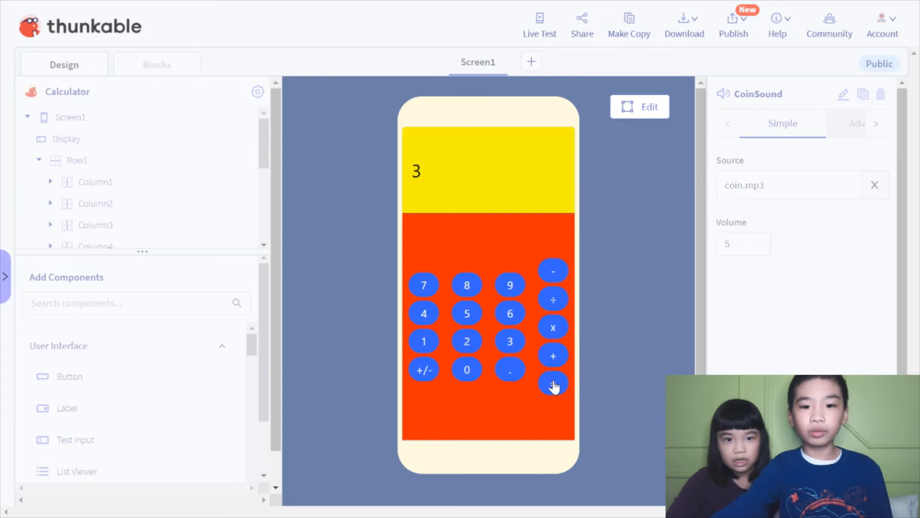
{"action": "mouse_move", "coordinate": [506, 346]}
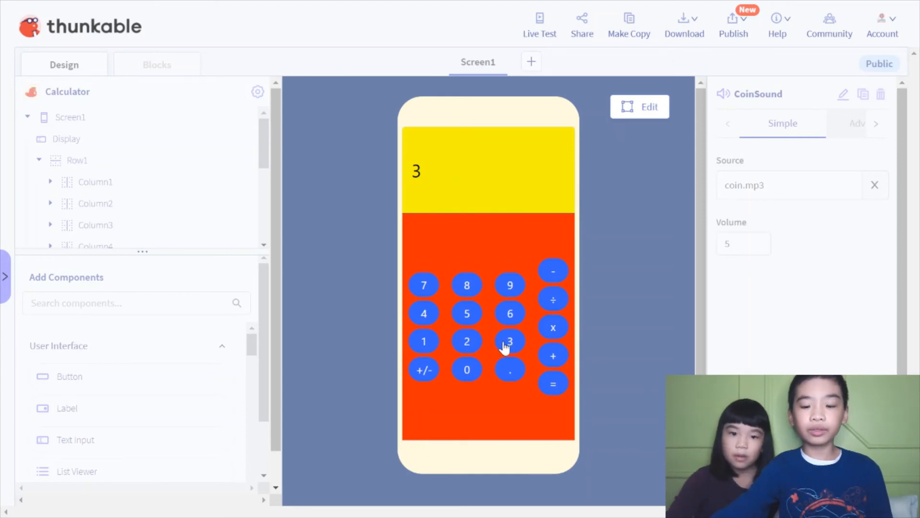
{"action": "mouse_move", "coordinate": [433, 353]}
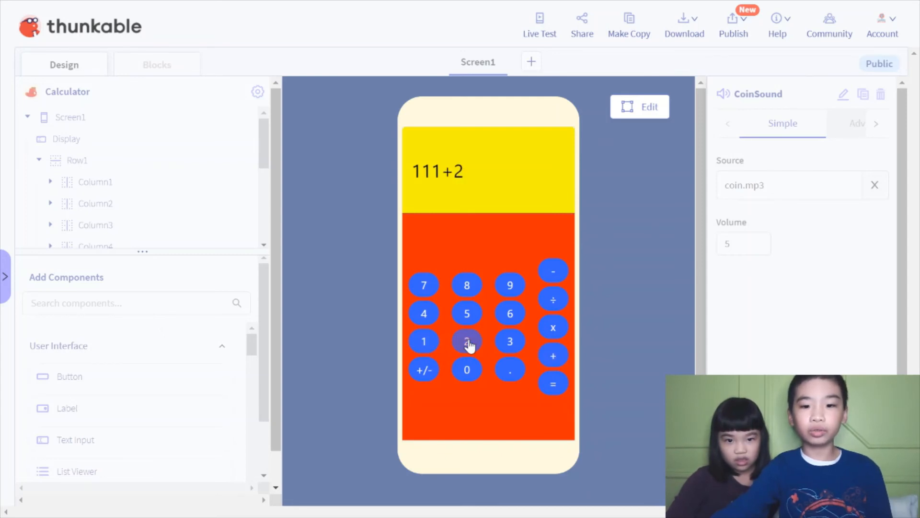
Compute 111+222 to get 333, then leave Preview for the designer
{"action": "left_click", "coordinate": [466, 341]}
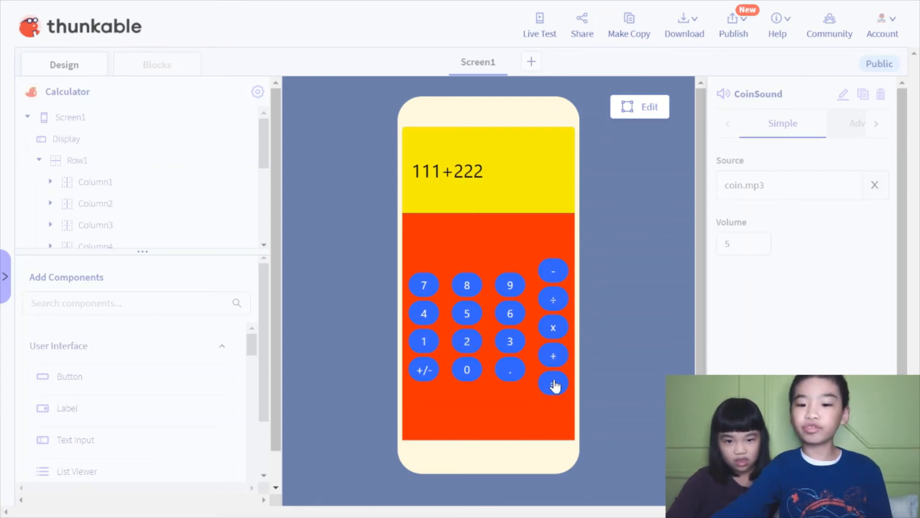
{"action": "left_click", "coordinate": [552, 384]}
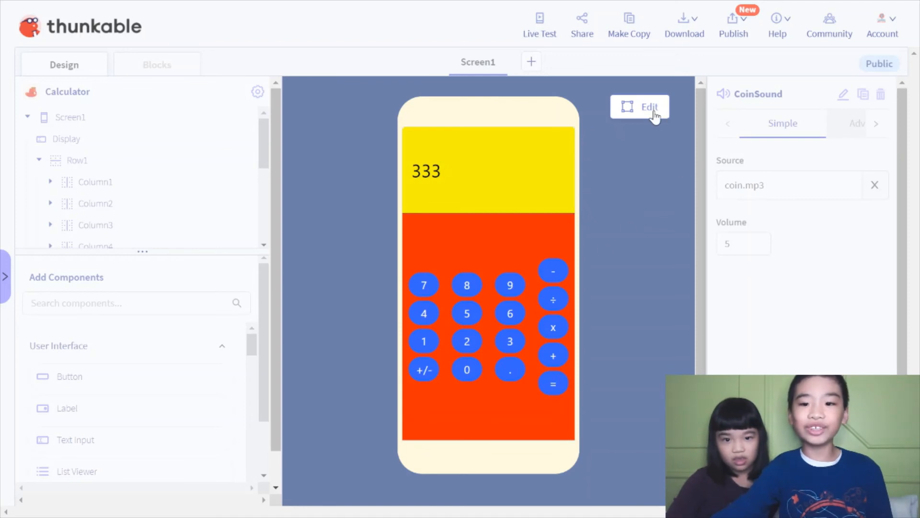
{"action": "left_click", "coordinate": [639, 107]}
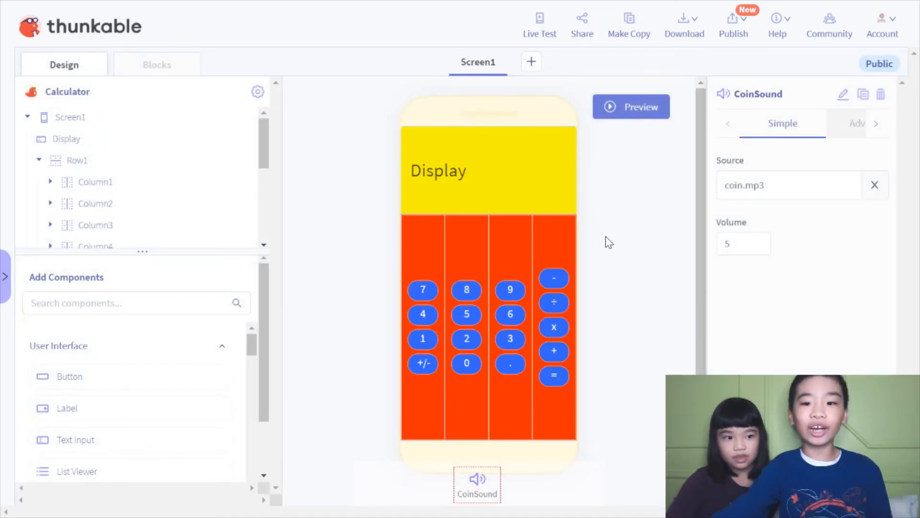
{"action": "mouse_move", "coordinate": [594, 251]}
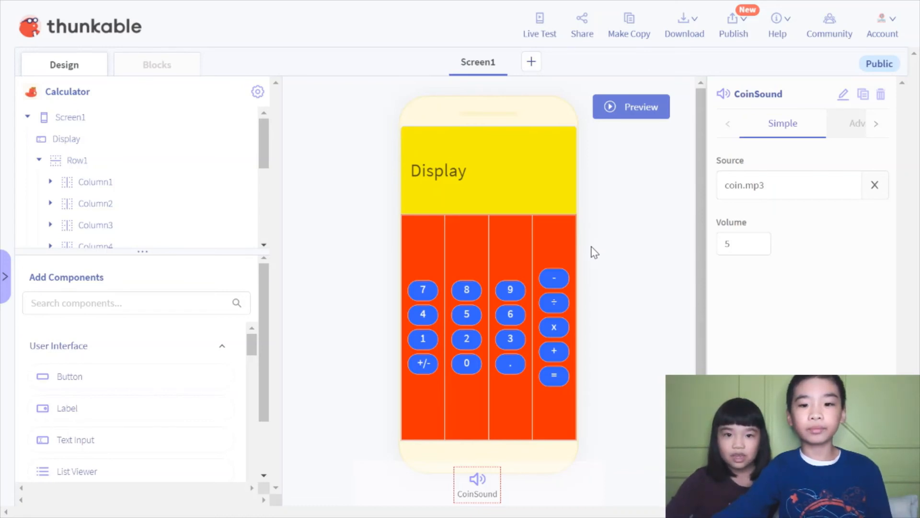
{"action": "mouse_move", "coordinate": [598, 257]}
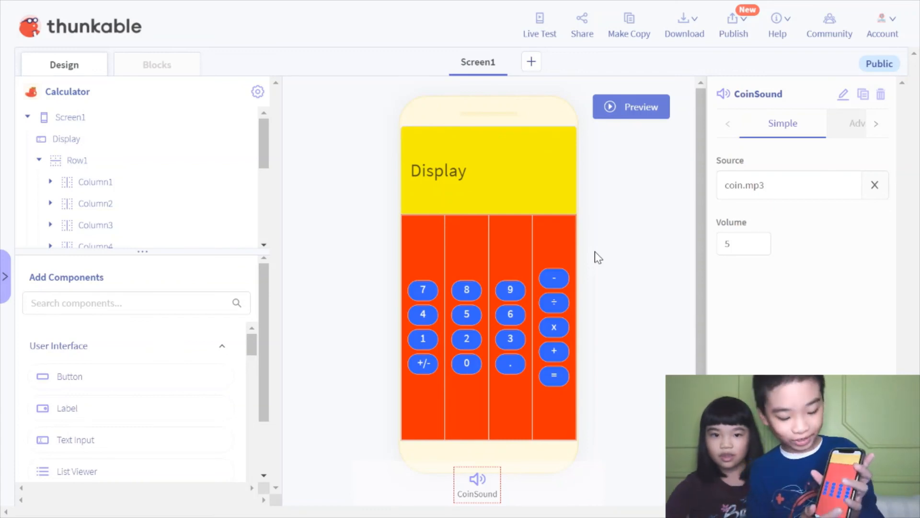
{"action": "mouse_move", "coordinate": [636, 118]}
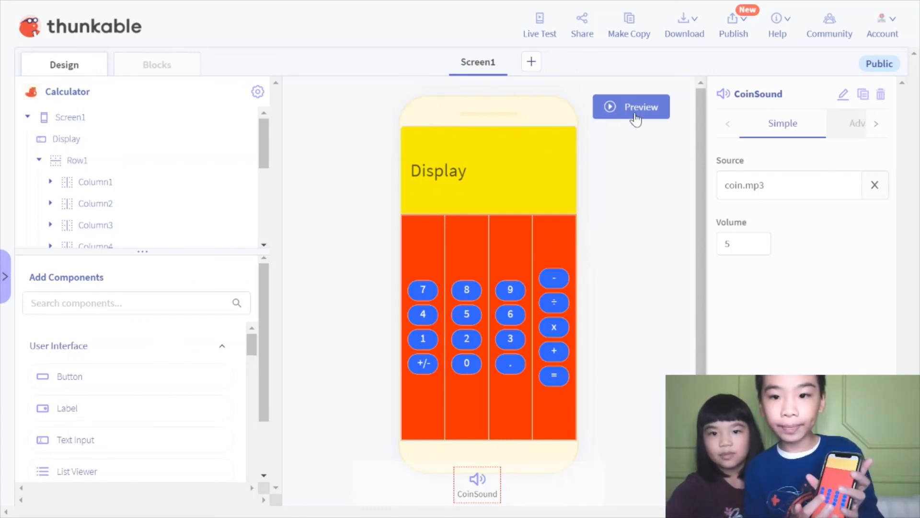
Start Preview to run the calculator app again
{"action": "left_click", "coordinate": [630, 106]}
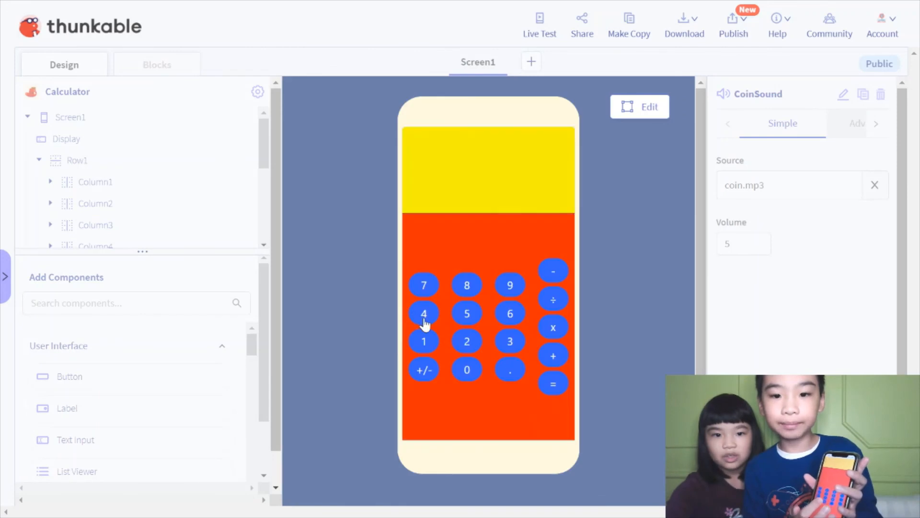
Compute 1+2 in the running calculator, getting 3
{"action": "left_click", "coordinate": [552, 355]}
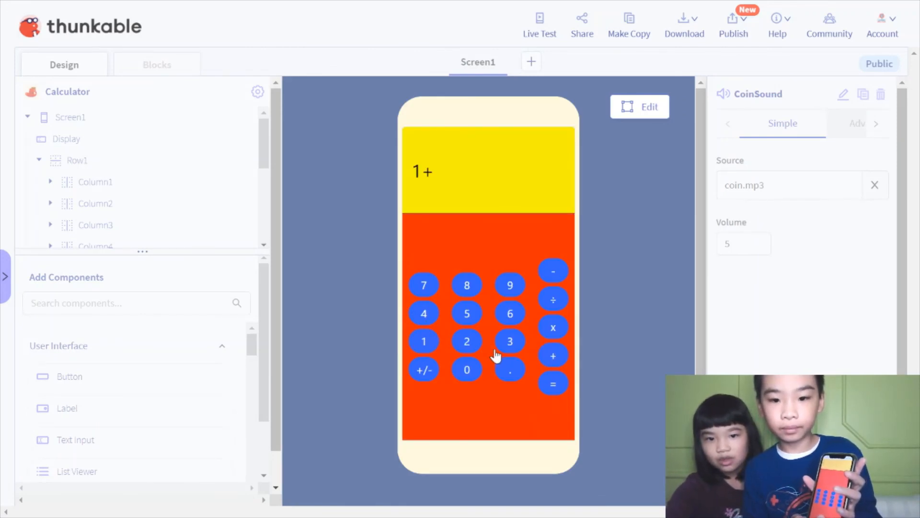
{"action": "left_click", "coordinate": [466, 341]}
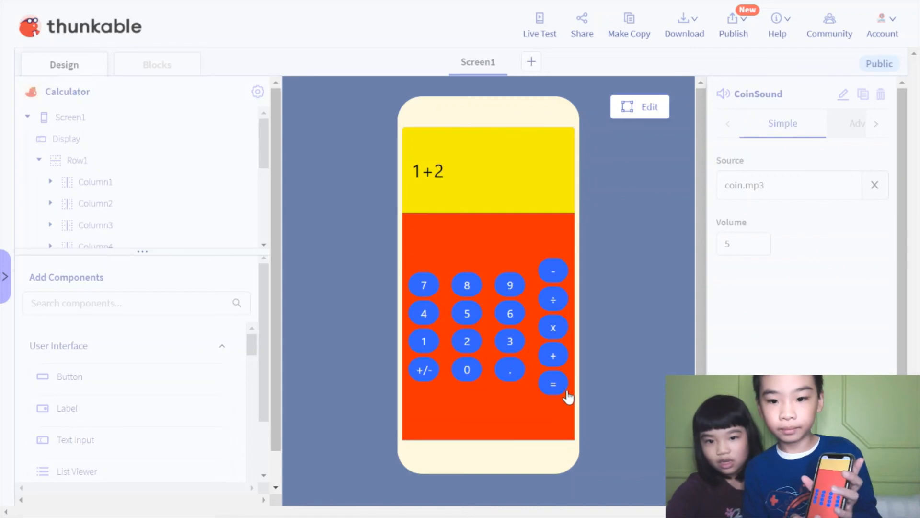
{"action": "left_click", "coordinate": [552, 384]}
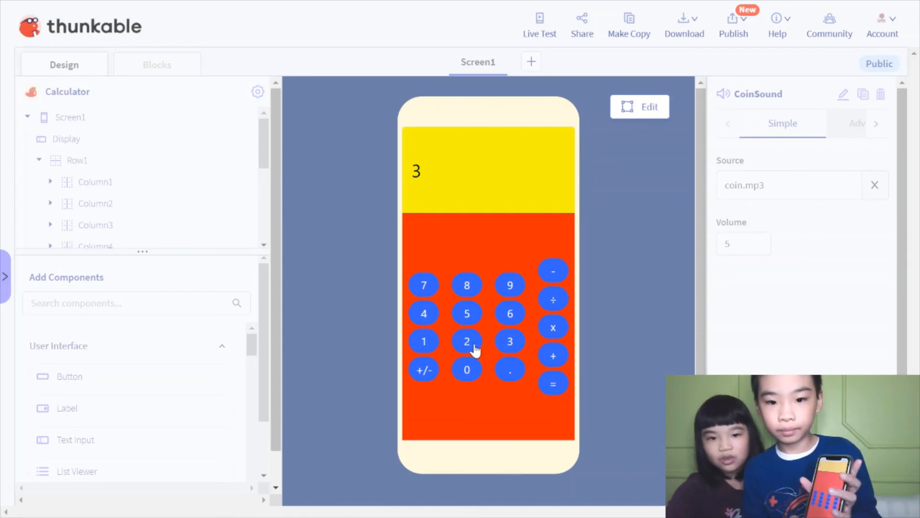
{"action": "mouse_move", "coordinate": [510, 351]}
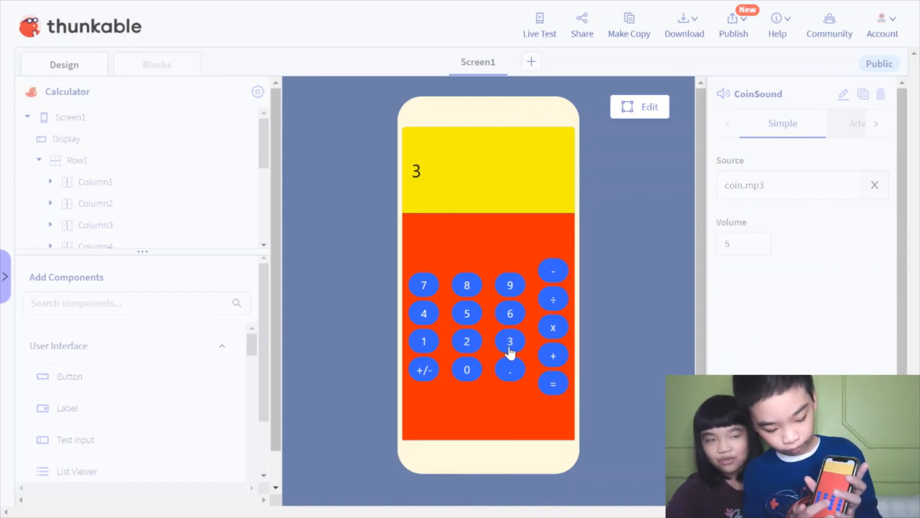
Compute 333+333 to get 666, then leave Preview for the designer
{"action": "left_click", "coordinate": [510, 340]}
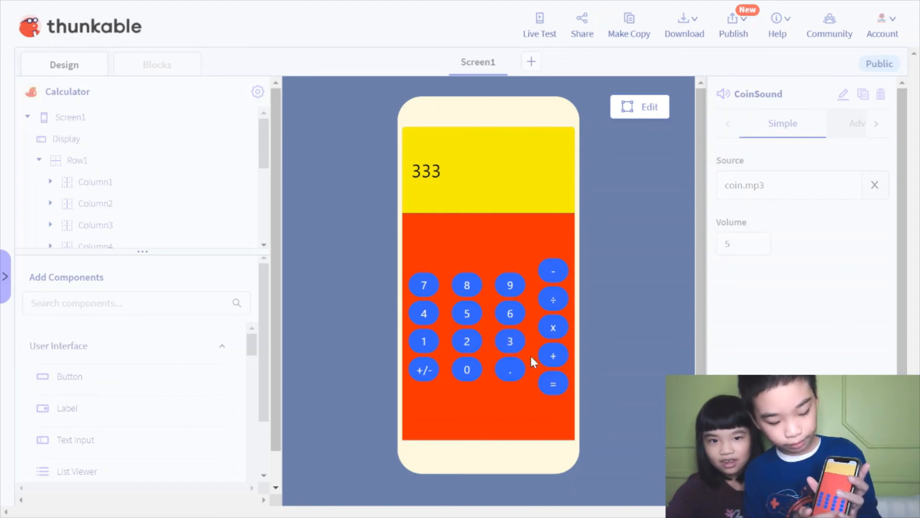
{"action": "left_click", "coordinate": [552, 355]}
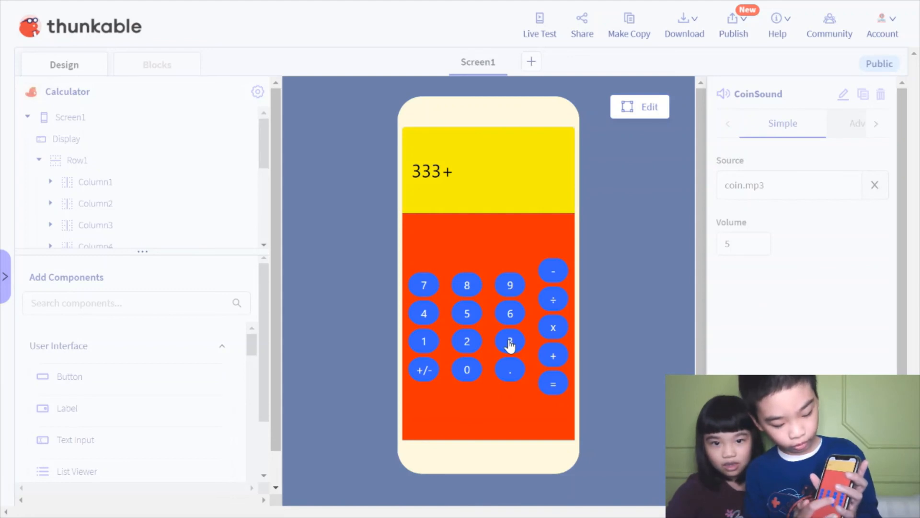
{"action": "left_click", "coordinate": [510, 340]}
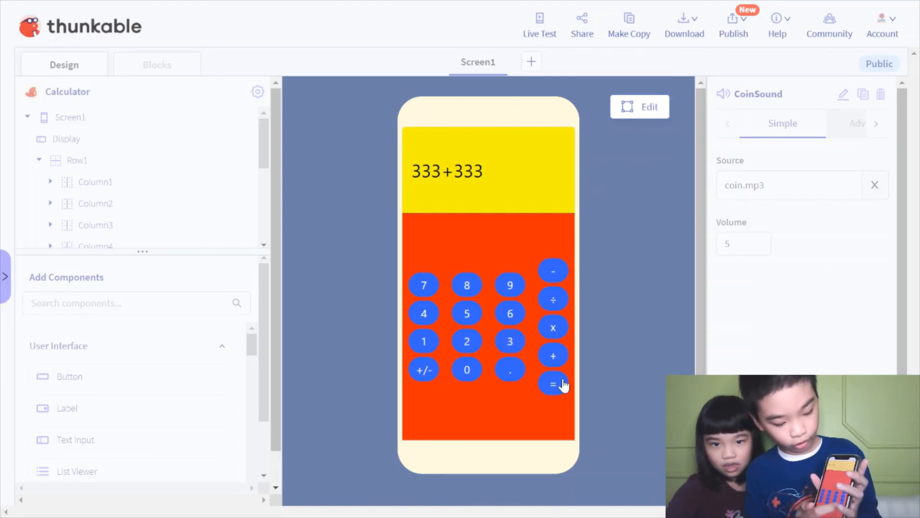
{"action": "left_click", "coordinate": [553, 384]}
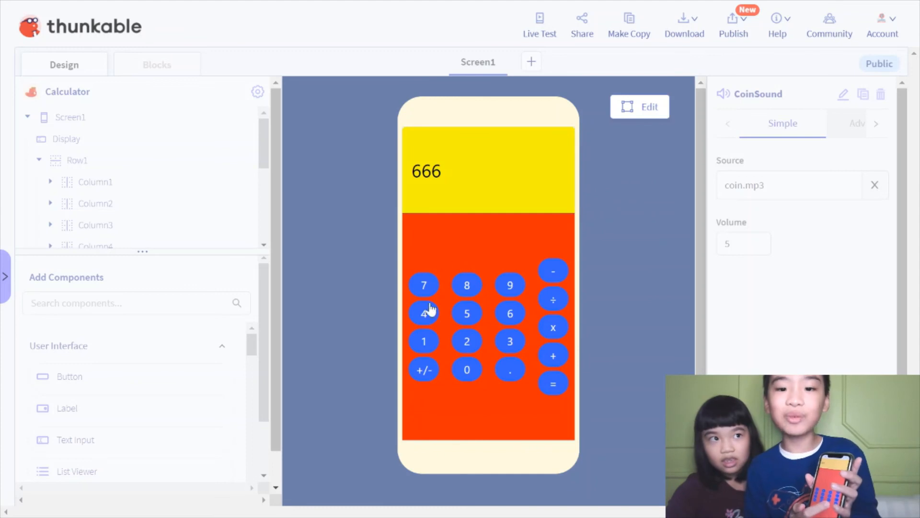
{"action": "mouse_move", "coordinate": [684, 159]}
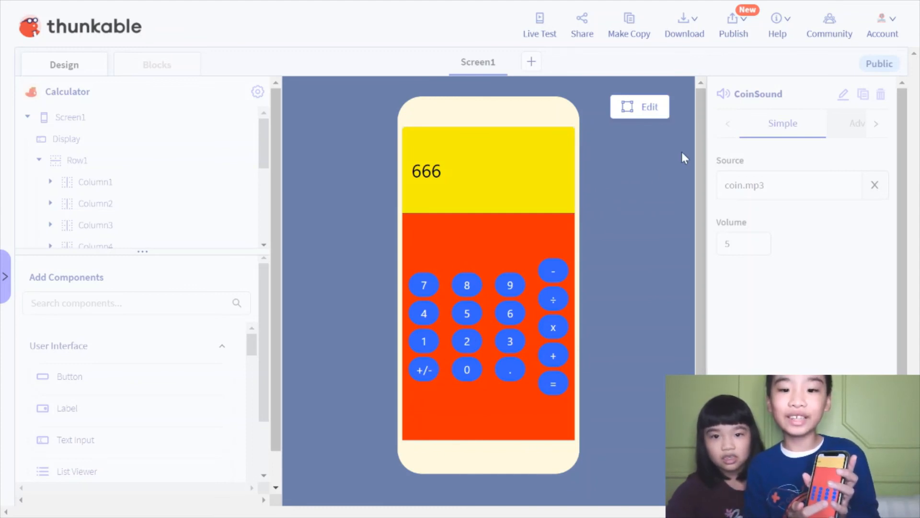
{"action": "left_click", "coordinate": [639, 106]}
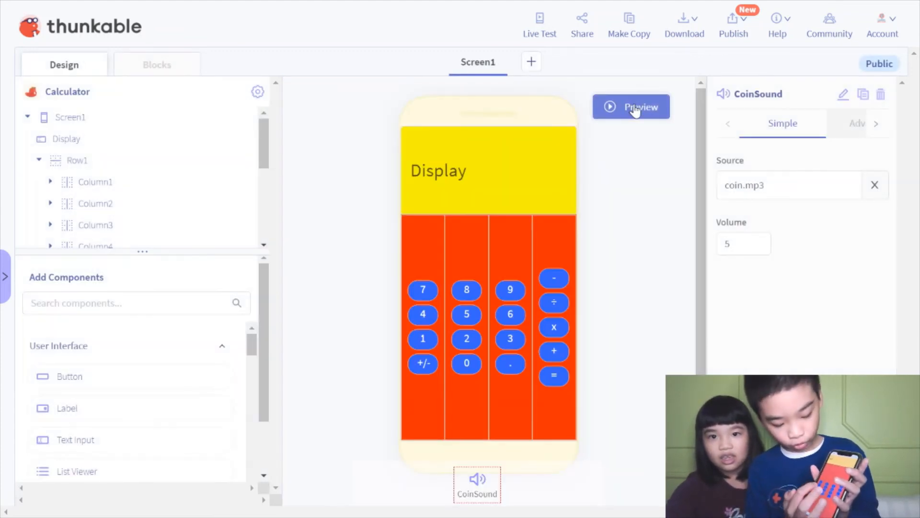
{"action": "mouse_move", "coordinate": [612, 335]}
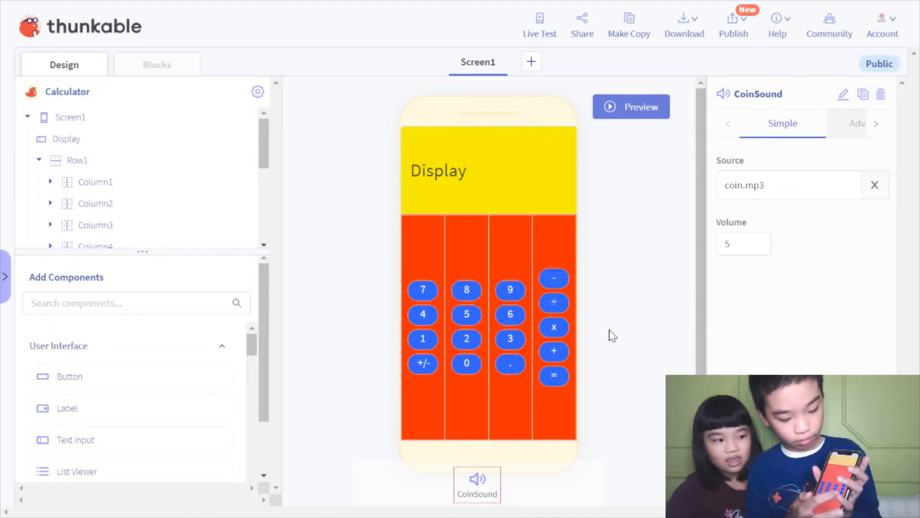
{"action": "mouse_move", "coordinate": [619, 257]}
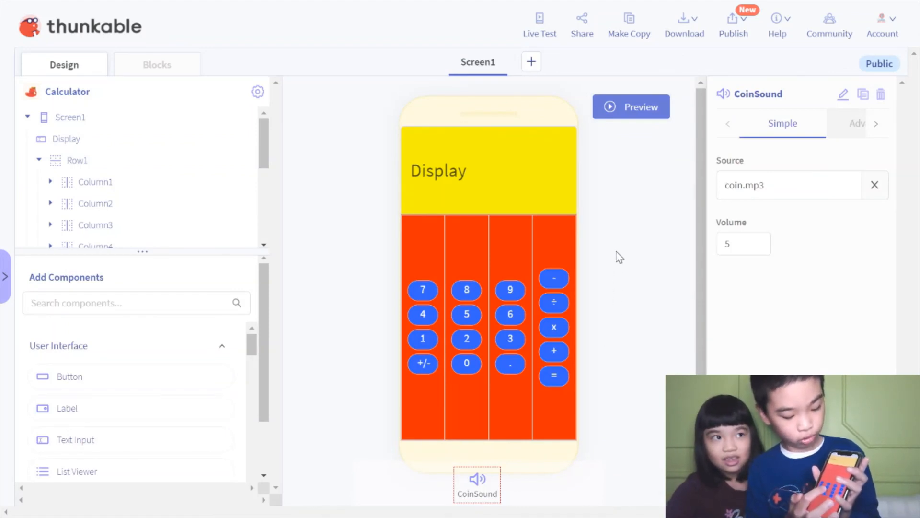
{"action": "mouse_move", "coordinate": [615, 259]}
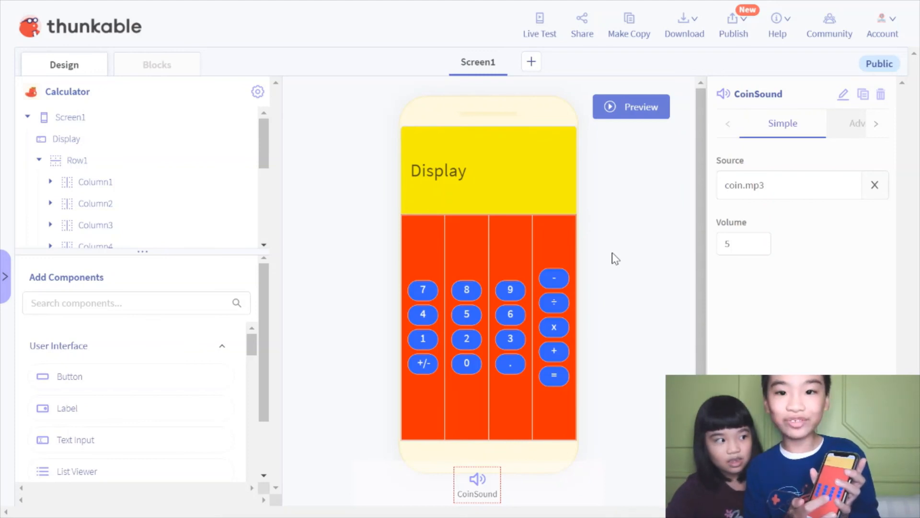
{"action": "mouse_move", "coordinate": [897, 176]}
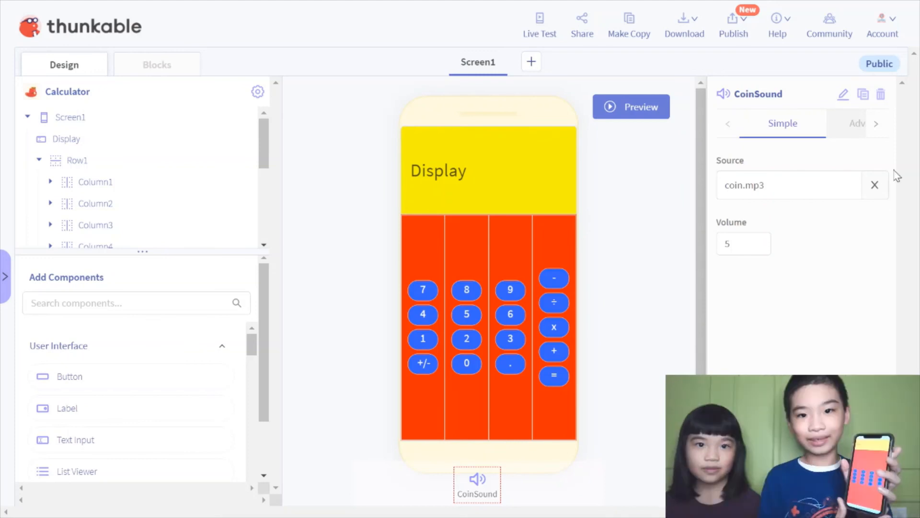